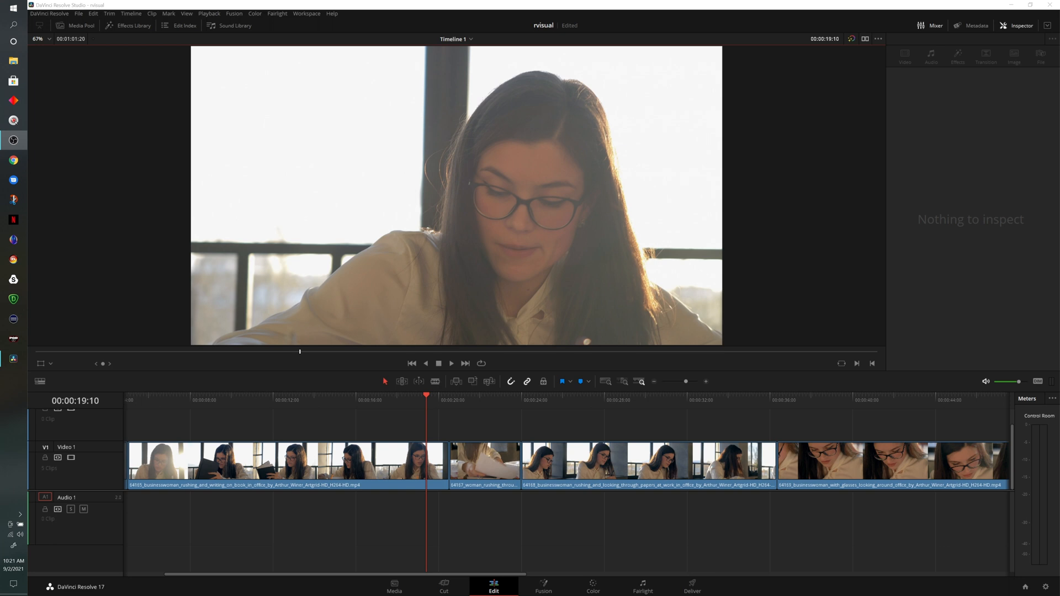
# Show the Effects Library scrolled down to the rvisual CMPRO Fusion transitions.
pyautogui.click(129, 26)
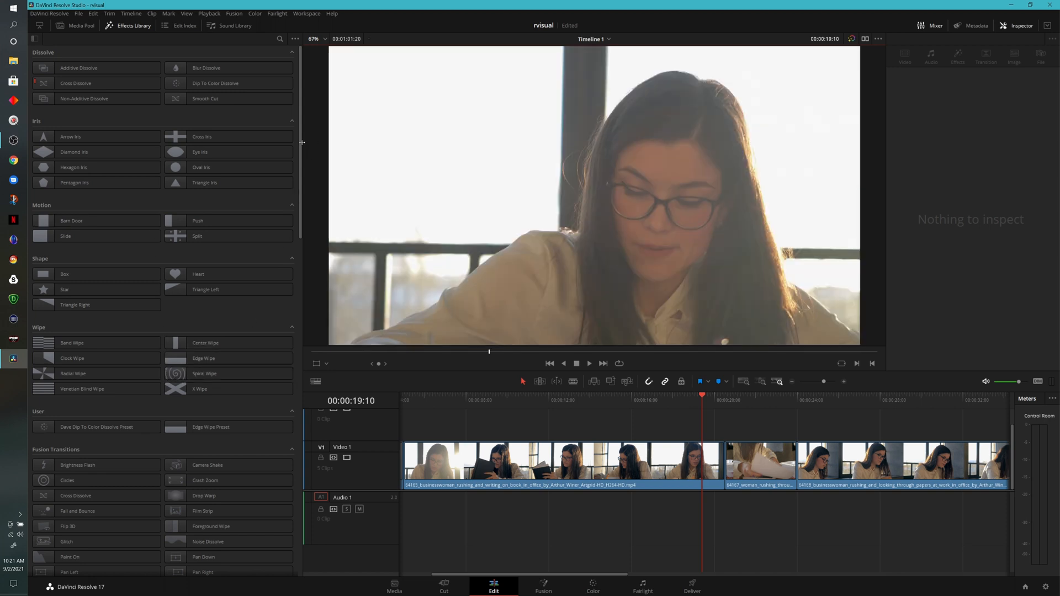
pyautogui.scroll(-3)
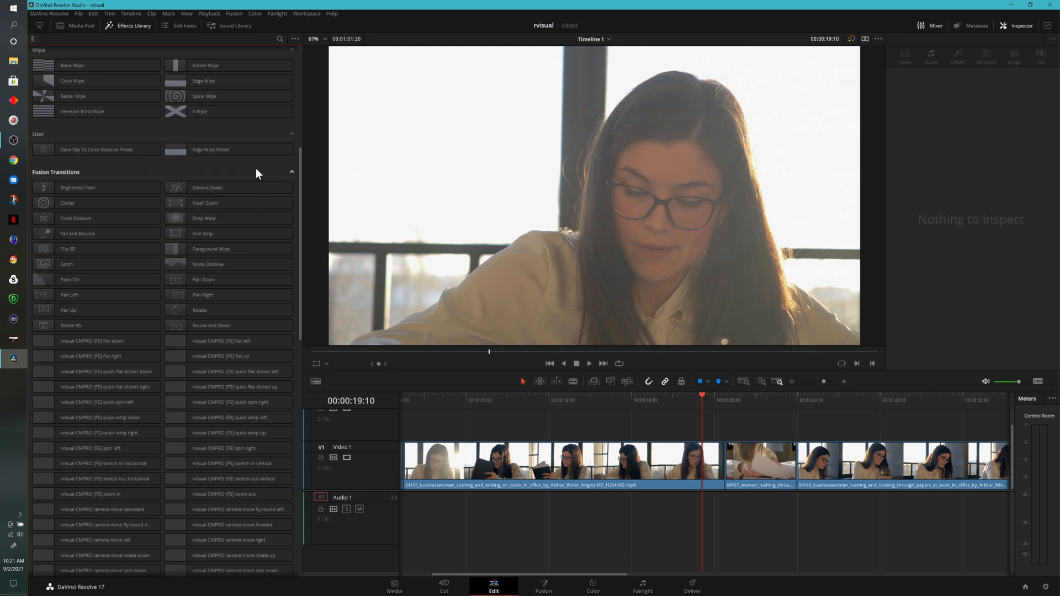
pyautogui.moveTo(306, 348)
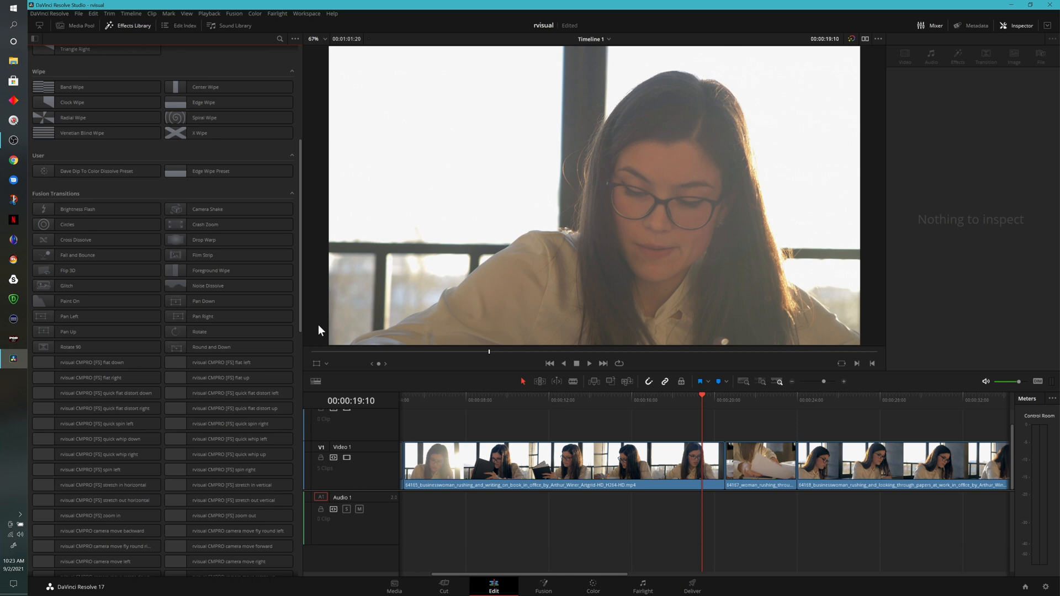
pyautogui.scroll(-3)
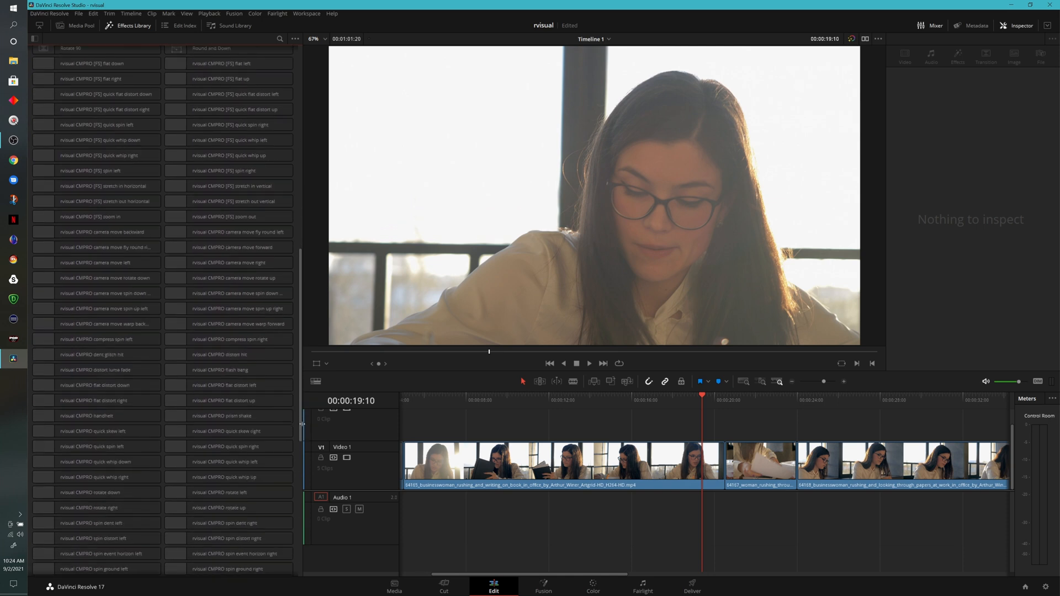
# Pick the rvisual CMPRO prism shake transition for the first cut in Video 1.
pyautogui.click(228, 417)
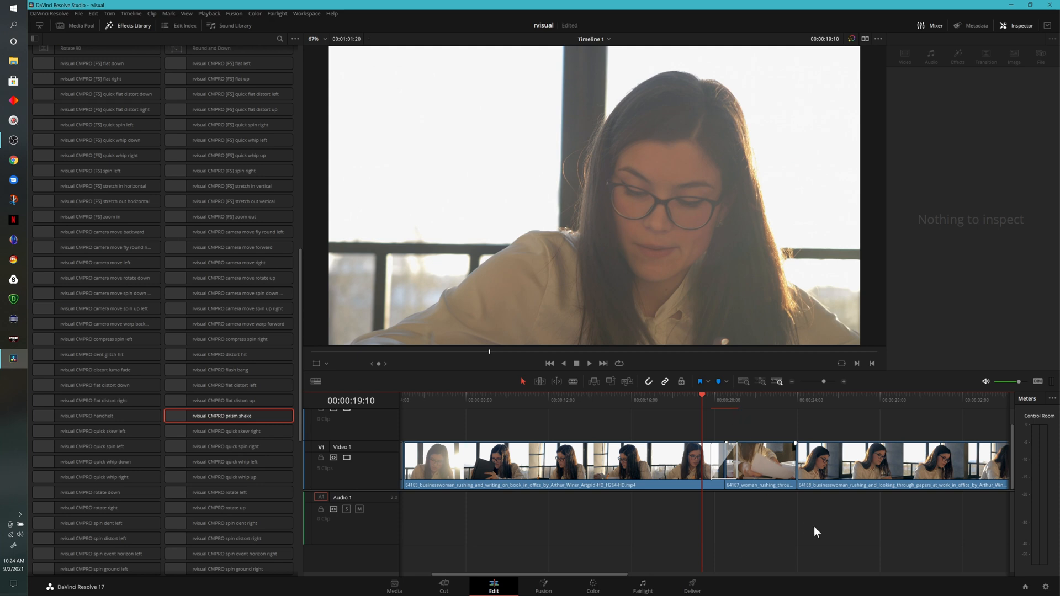
pyautogui.moveTo(935, 563)
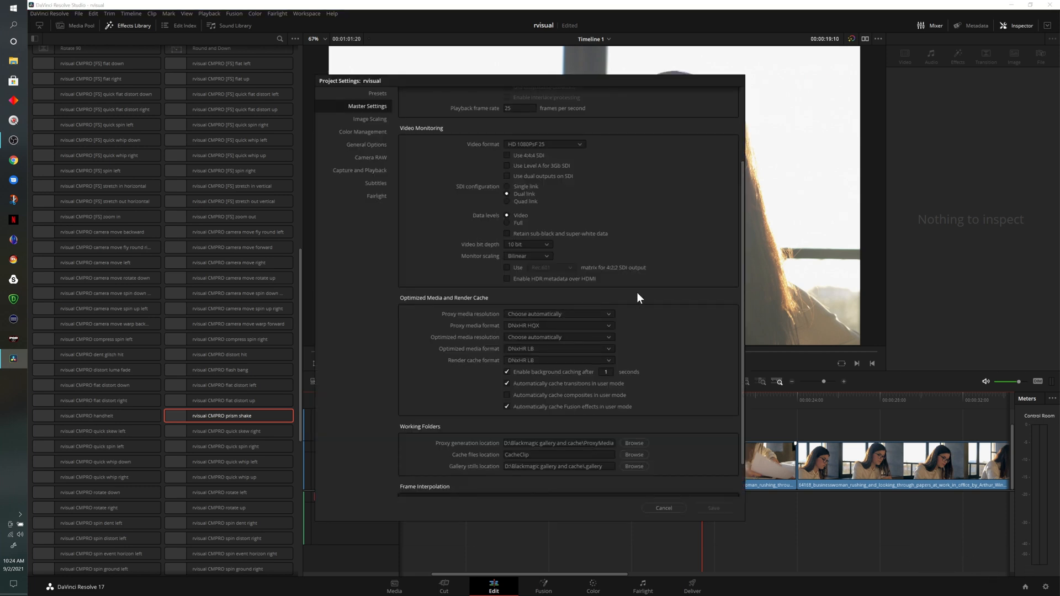
# Review the render cache options and set Playback render cache to Smart.
pyautogui.scroll(-3)
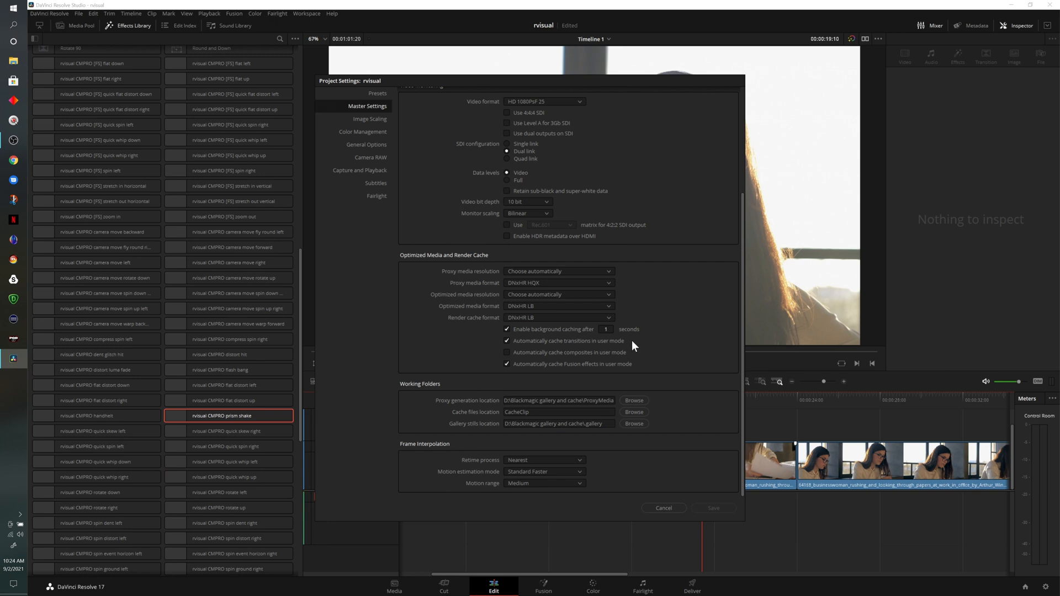
pyautogui.moveTo(589, 354)
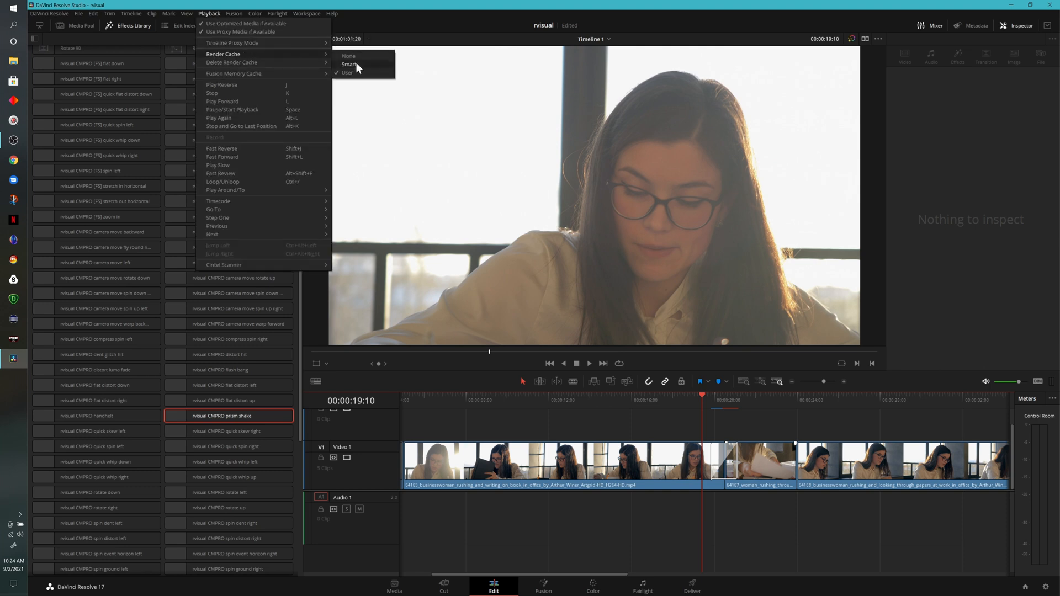
pyautogui.click(350, 64)
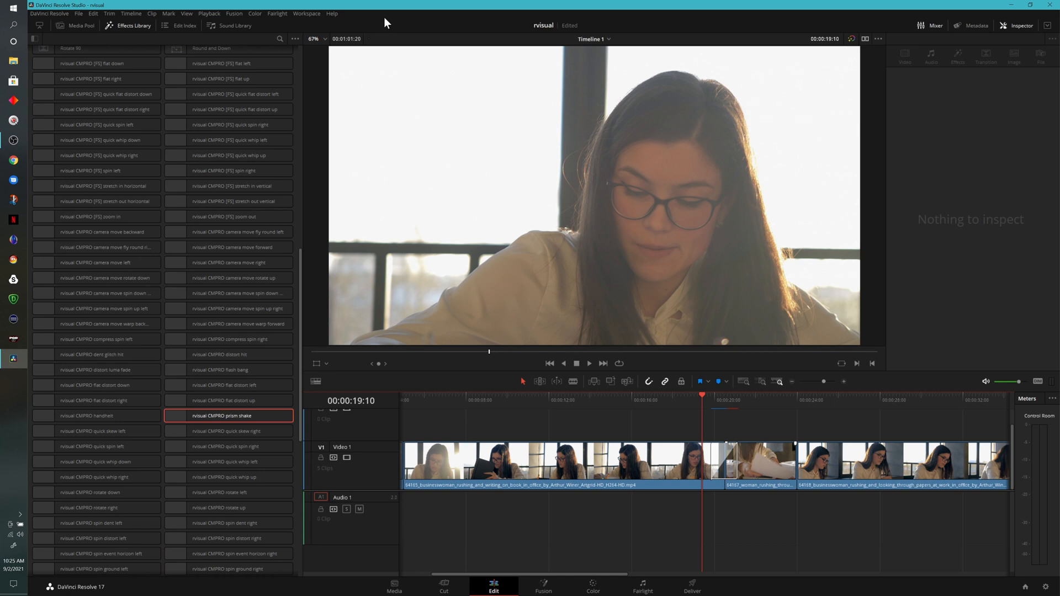
# Inspect the prism shake transition and place a second rvisual CMPRO transition on a later cut.
pyautogui.click(719, 462)
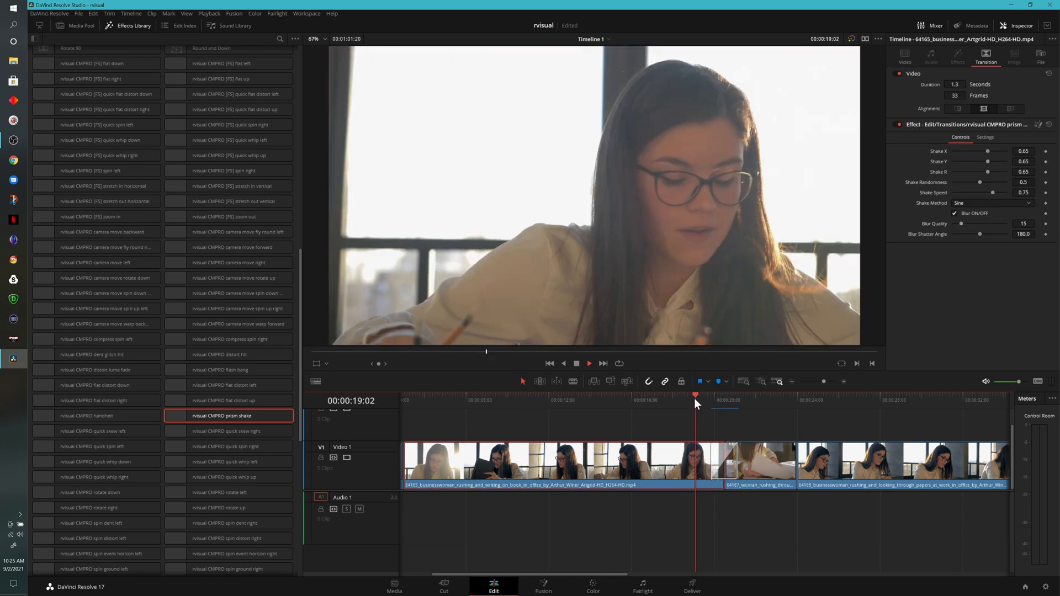
pyautogui.click(726, 404)
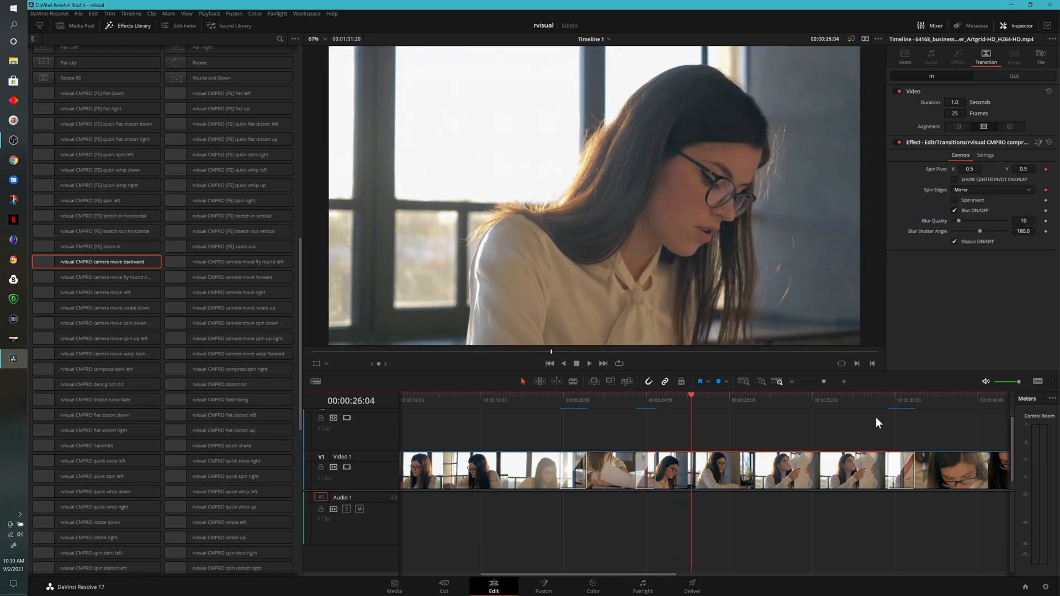
pyautogui.moveTo(880, 405)
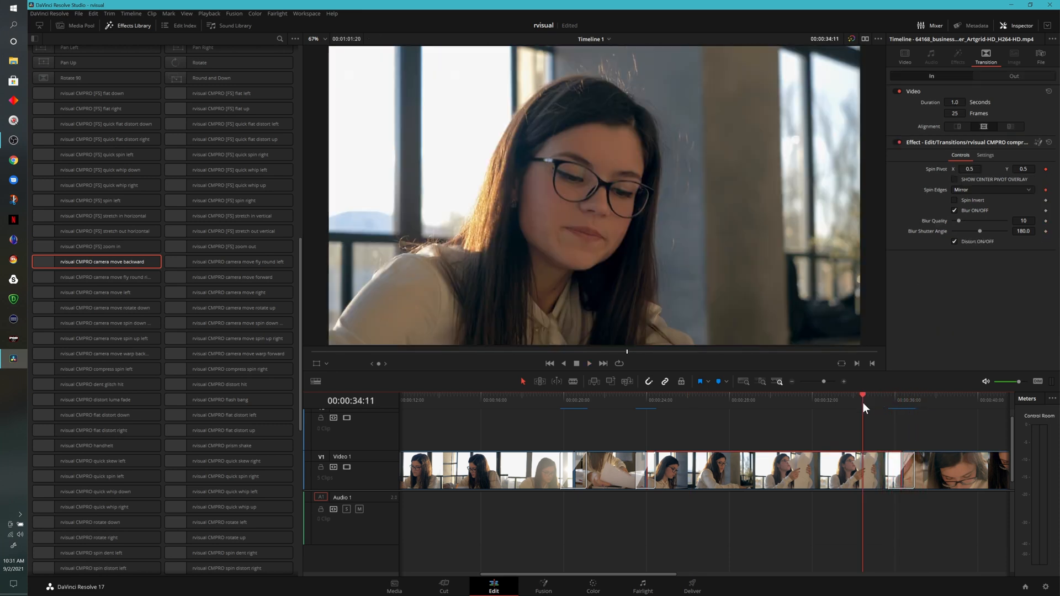
# Move the playhead to the next cut for the zoom power out spin right transition.
pyautogui.click(589, 364)
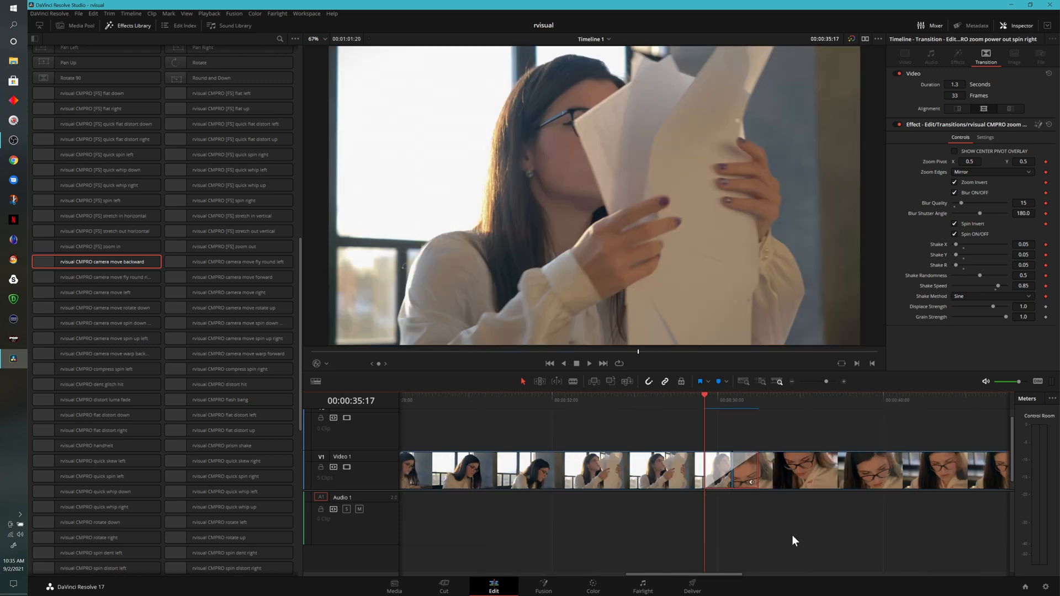
pyautogui.moveTo(956, 154)
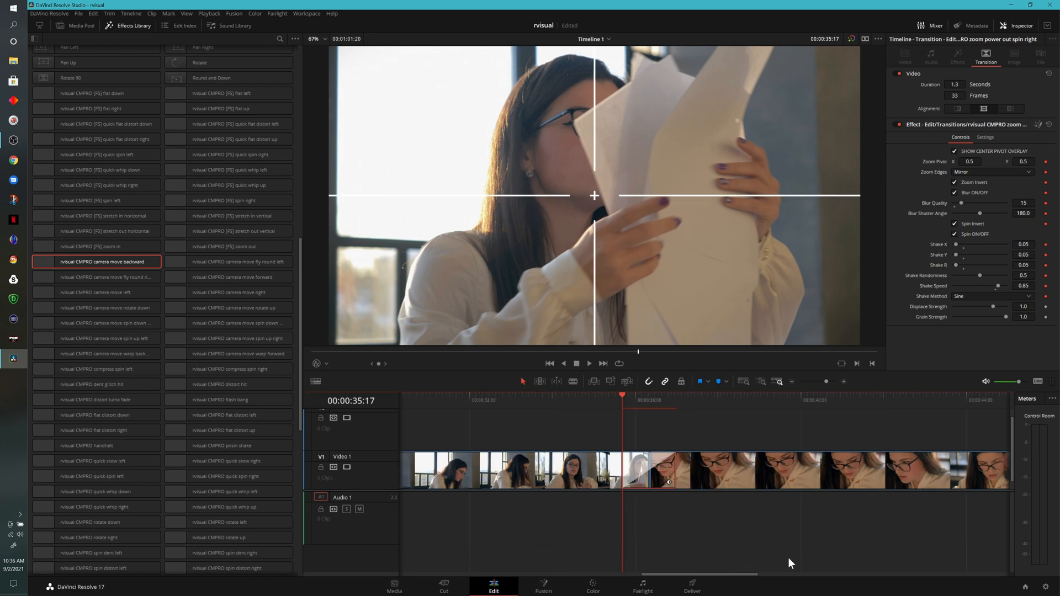
pyautogui.moveTo(806, 480)
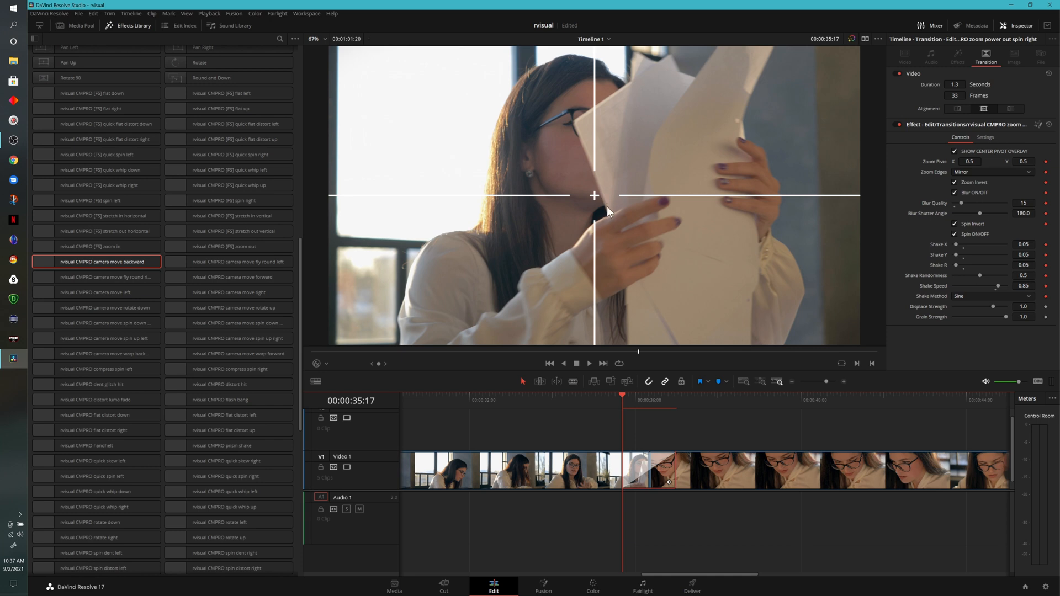
pyautogui.moveTo(610, 213)
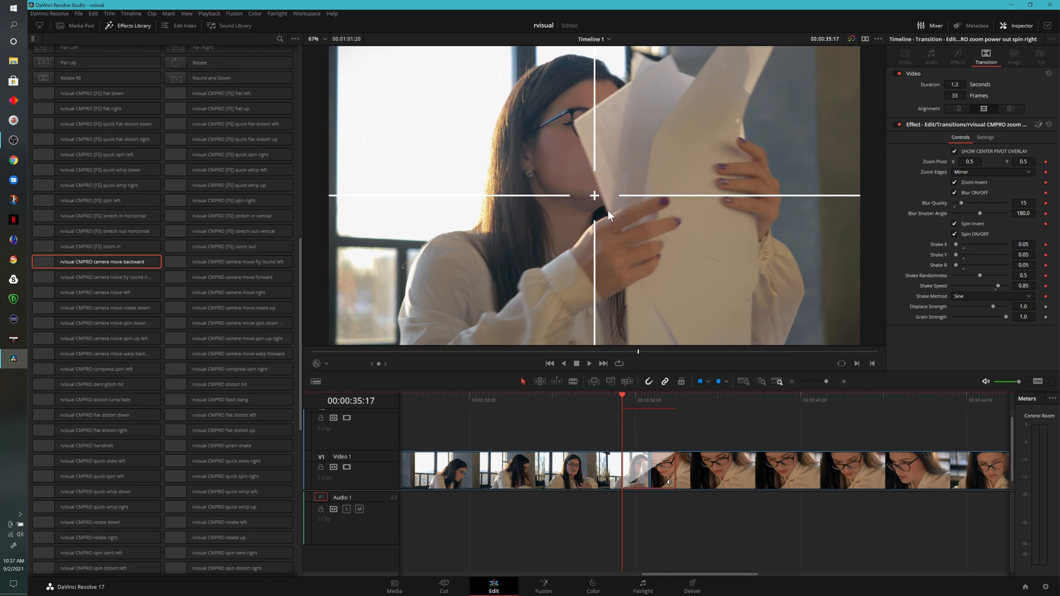
pyautogui.moveTo(585, 178)
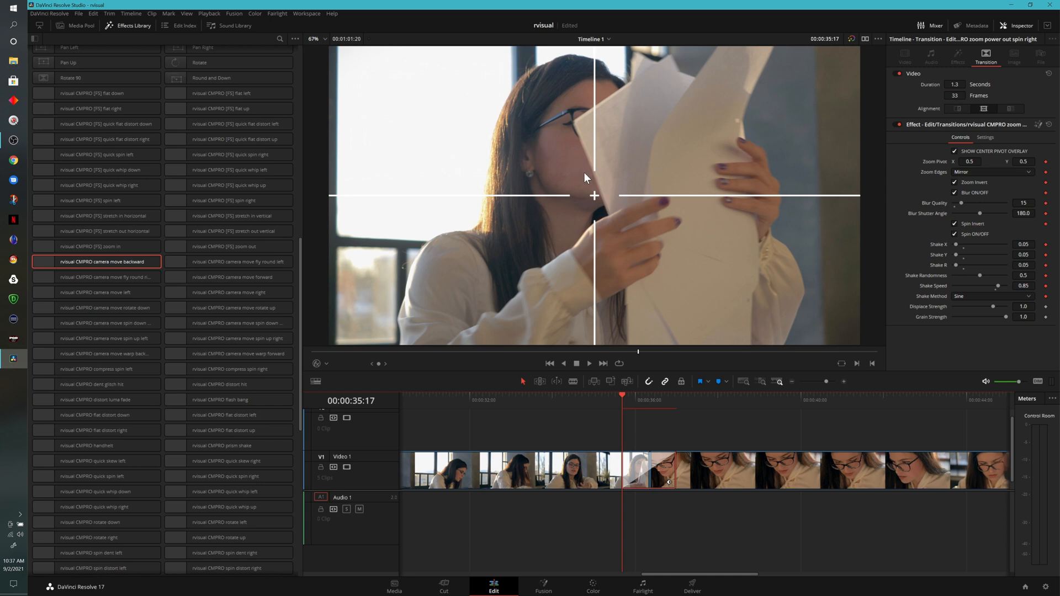
pyautogui.moveTo(580, 140)
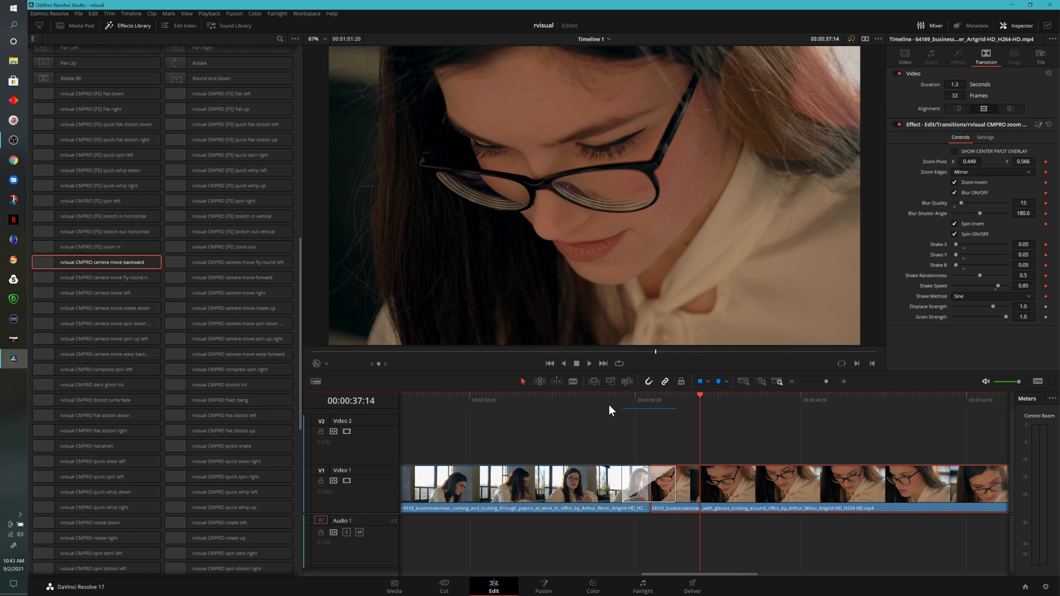
pyautogui.moveTo(1008, 283)
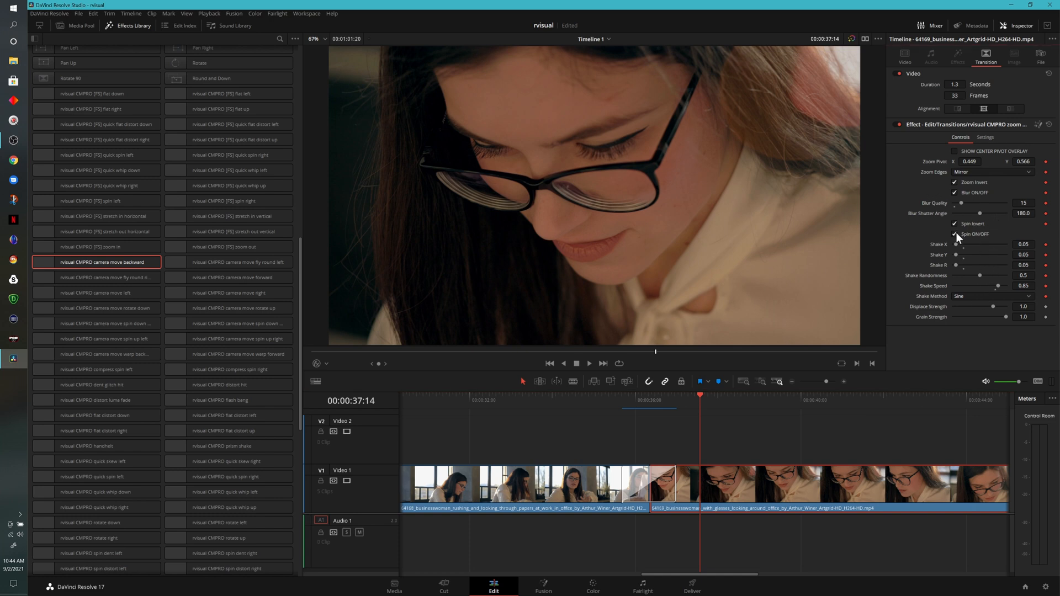
# Turn Spin off on the zoom power out transition and preview the cut.
pyautogui.click(954, 235)
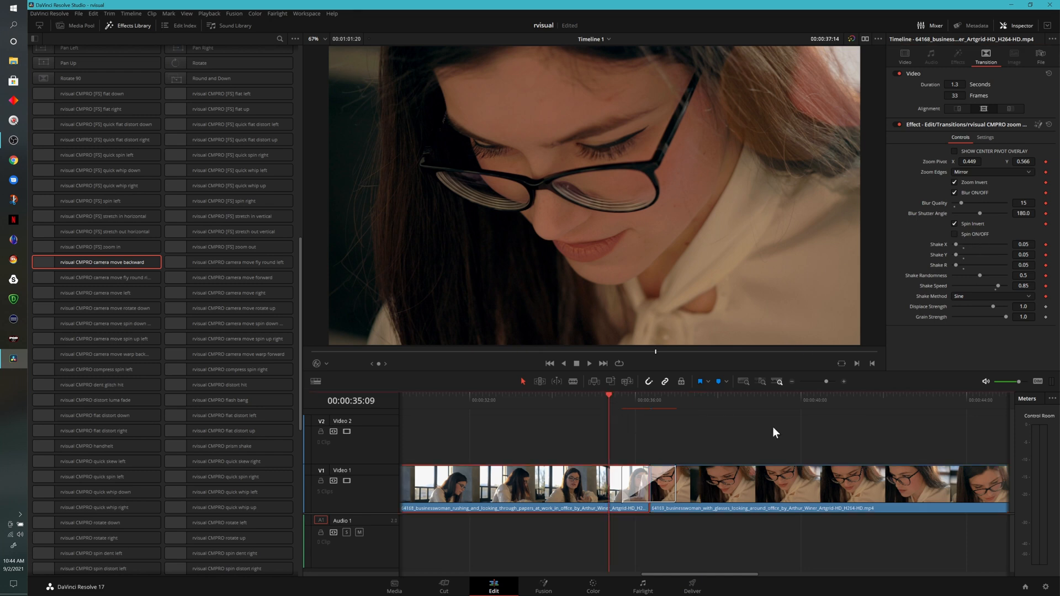
pyautogui.click(589, 363)
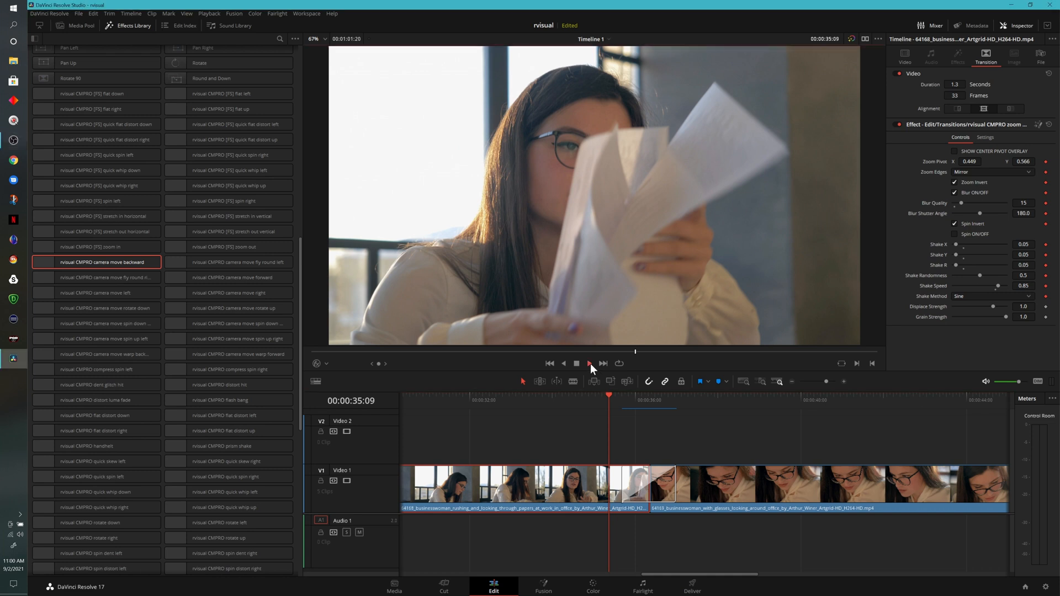
pyautogui.click(587, 363)
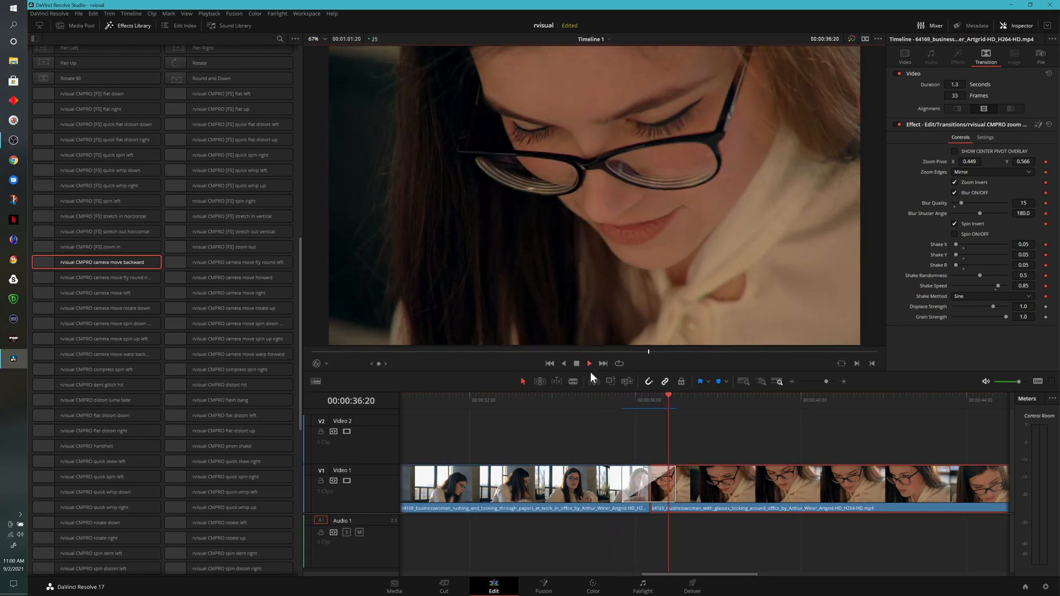
pyautogui.click(637, 395)
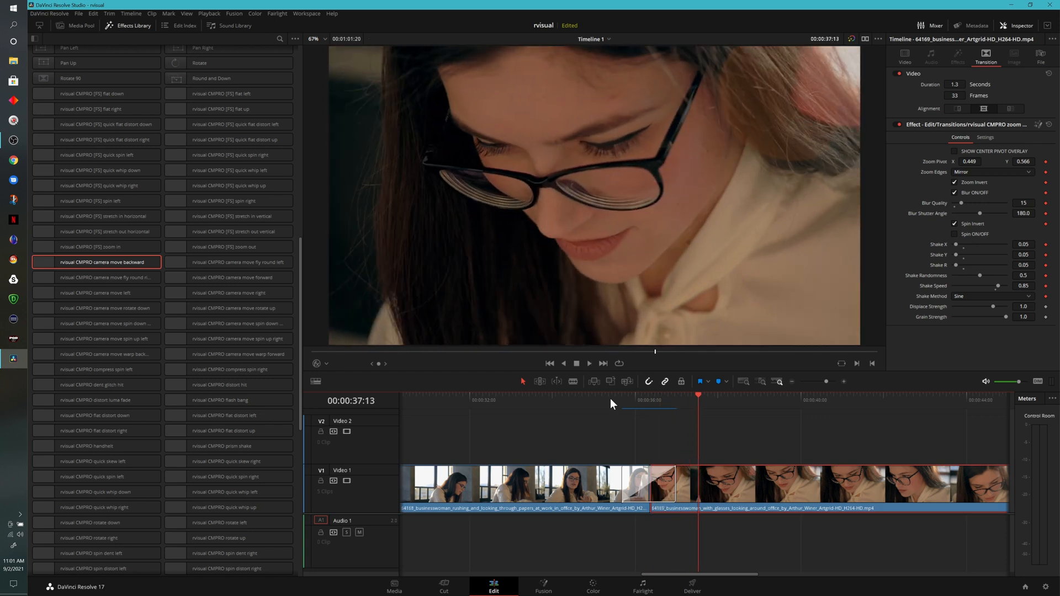
pyautogui.moveTo(641, 454)
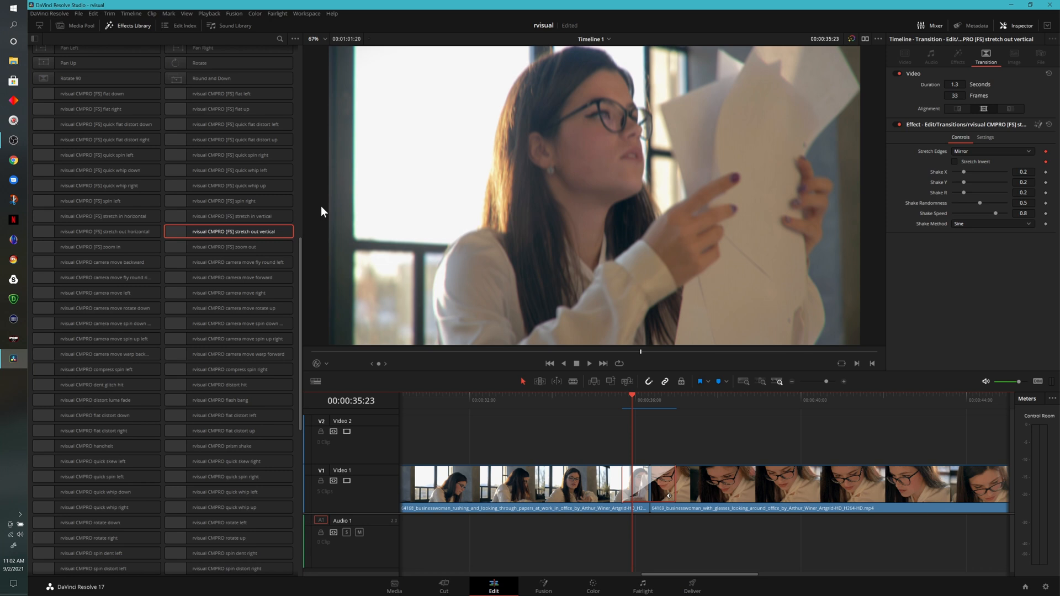
pyautogui.moveTo(995, 43)
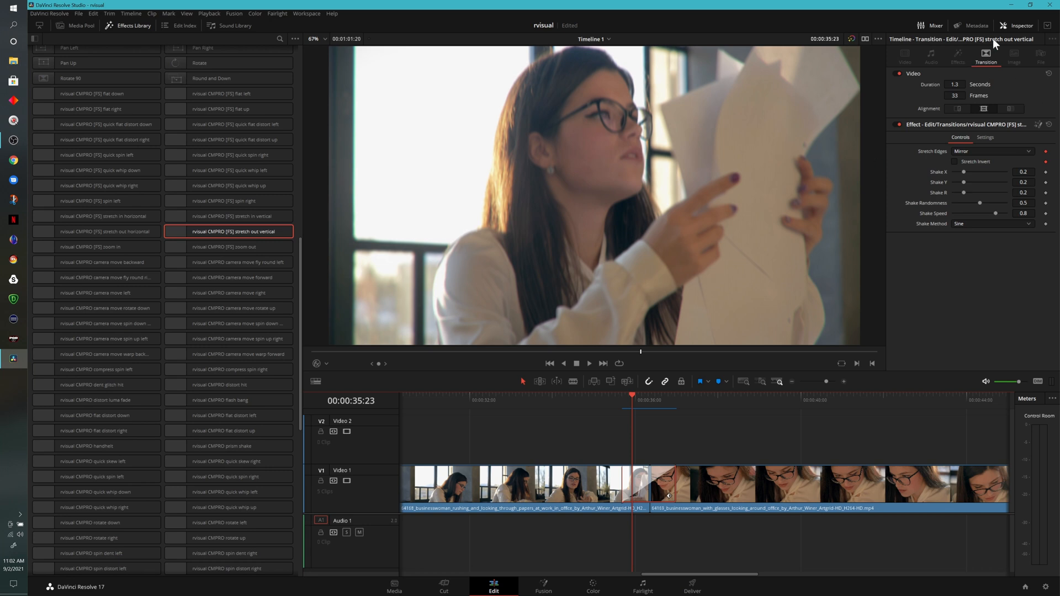
pyautogui.moveTo(128, 29)
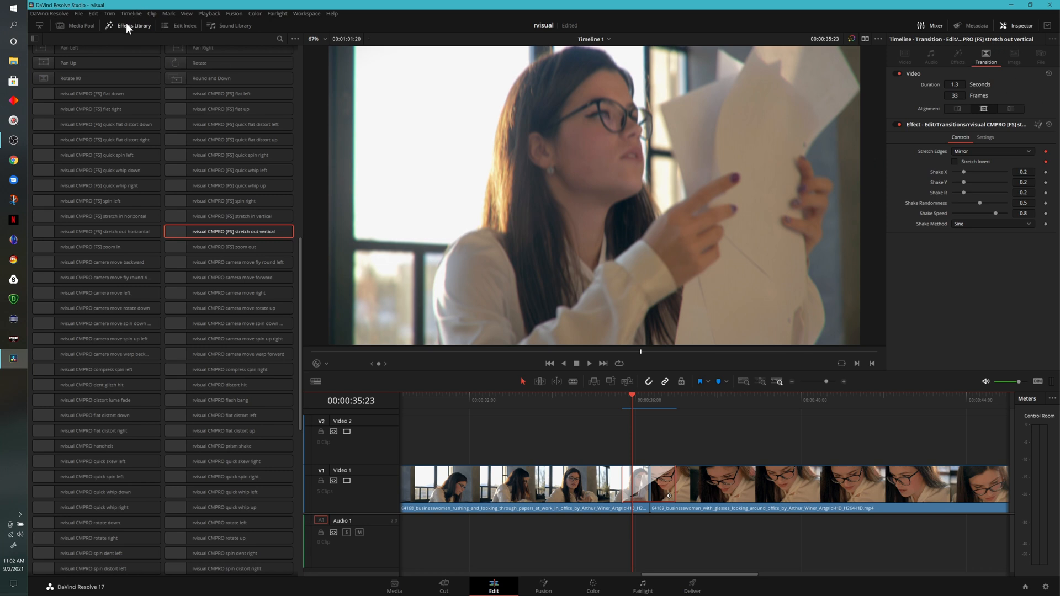
# Search the Sound Library for 'stretch' to list the stretch out vertical sound effects.
pyautogui.click(128, 26)
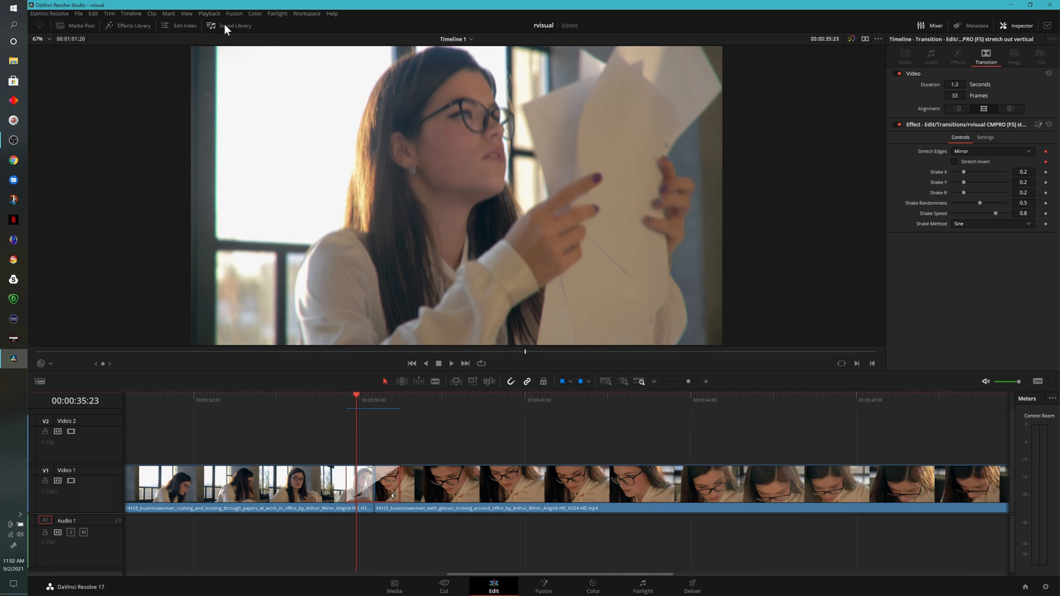
pyautogui.click(230, 26)
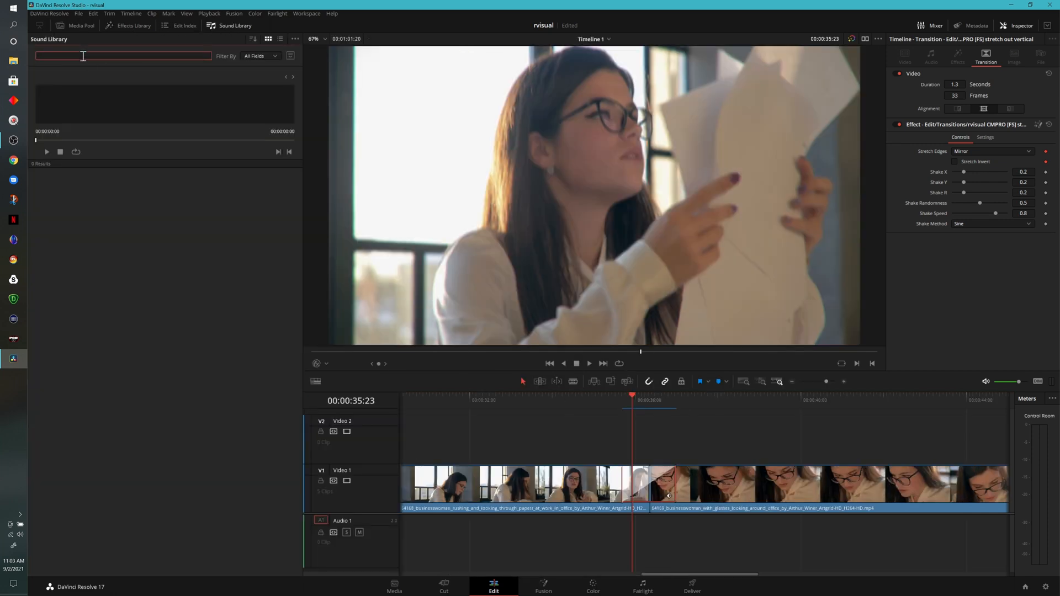
pyautogui.write('strecg')
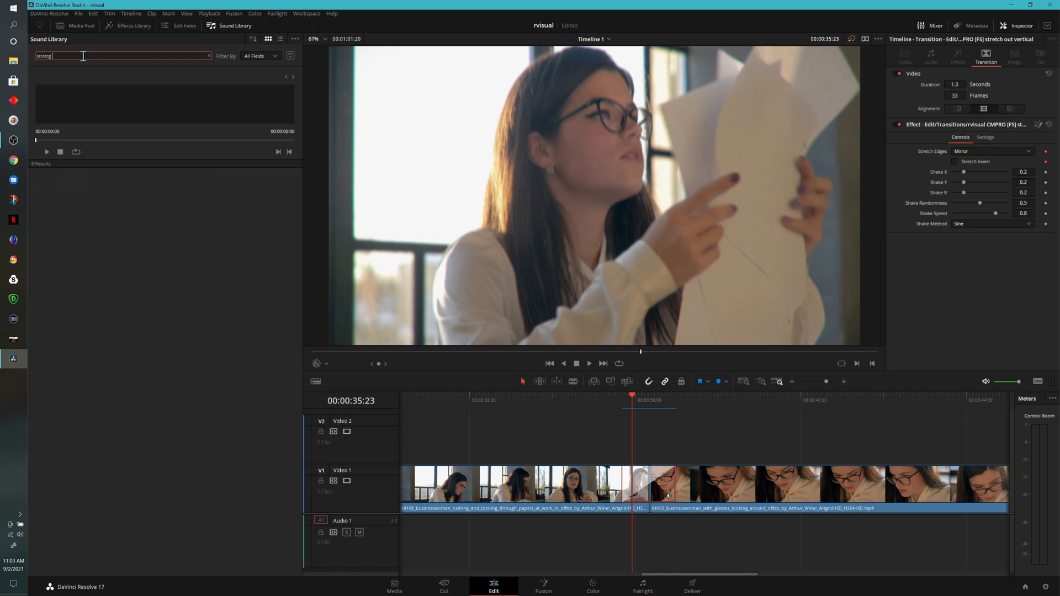
pyautogui.write('stretch out verti')
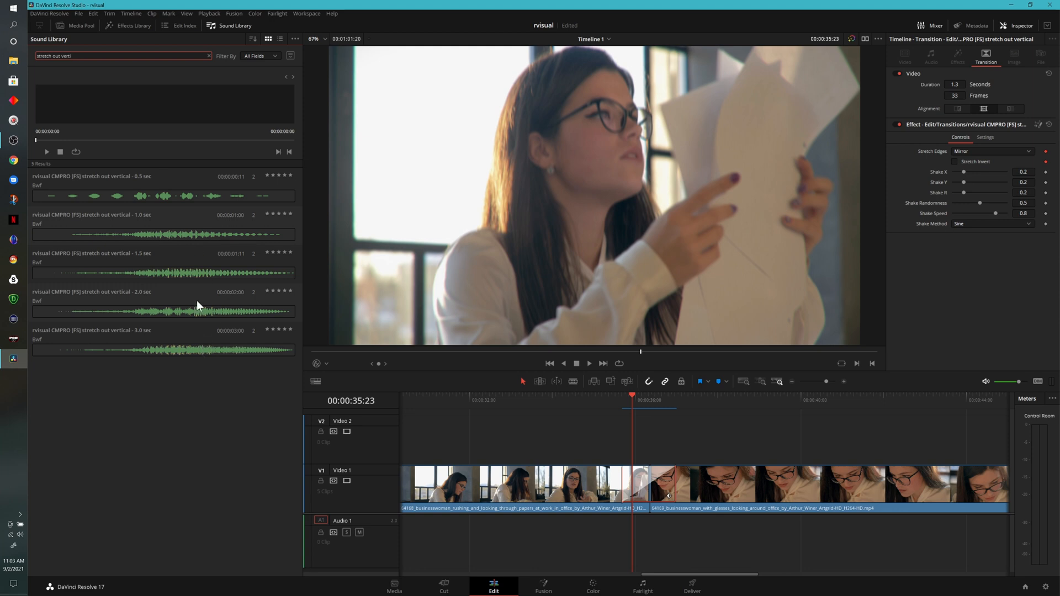
pyautogui.moveTo(151, 183)
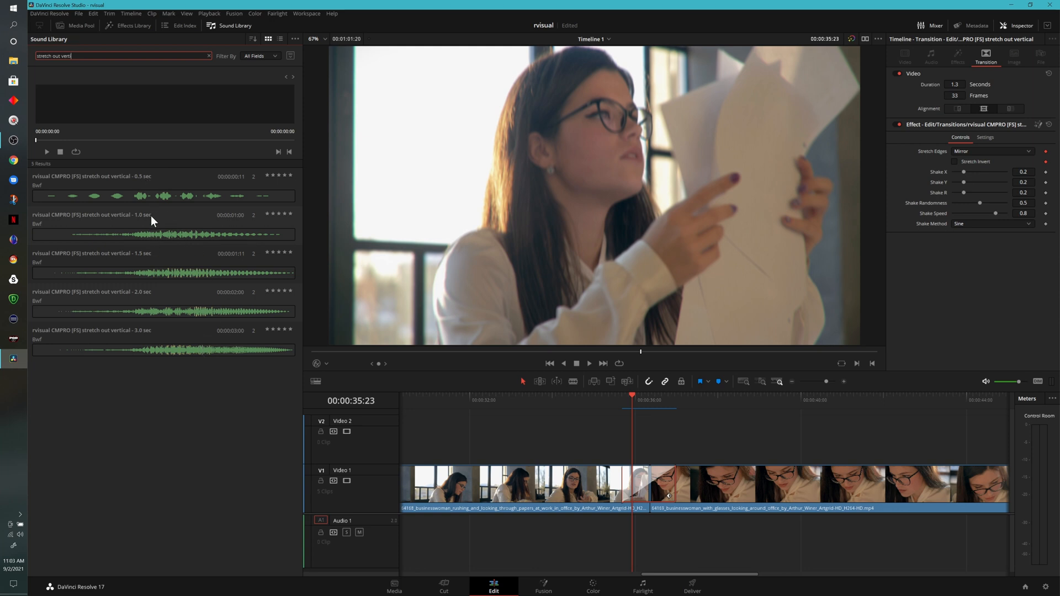
pyautogui.moveTo(154, 260)
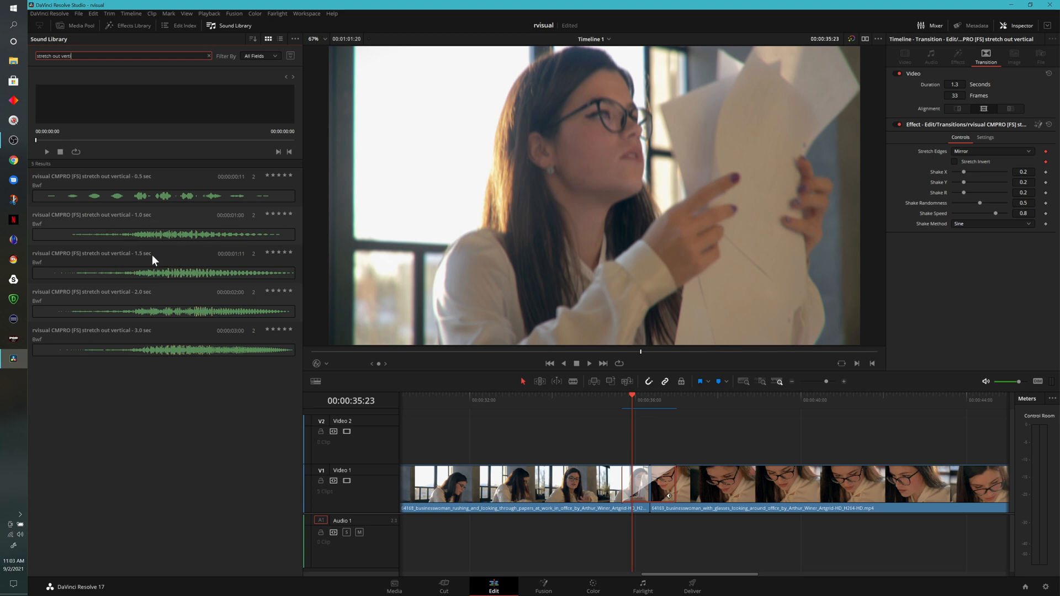
pyautogui.moveTo(151, 296)
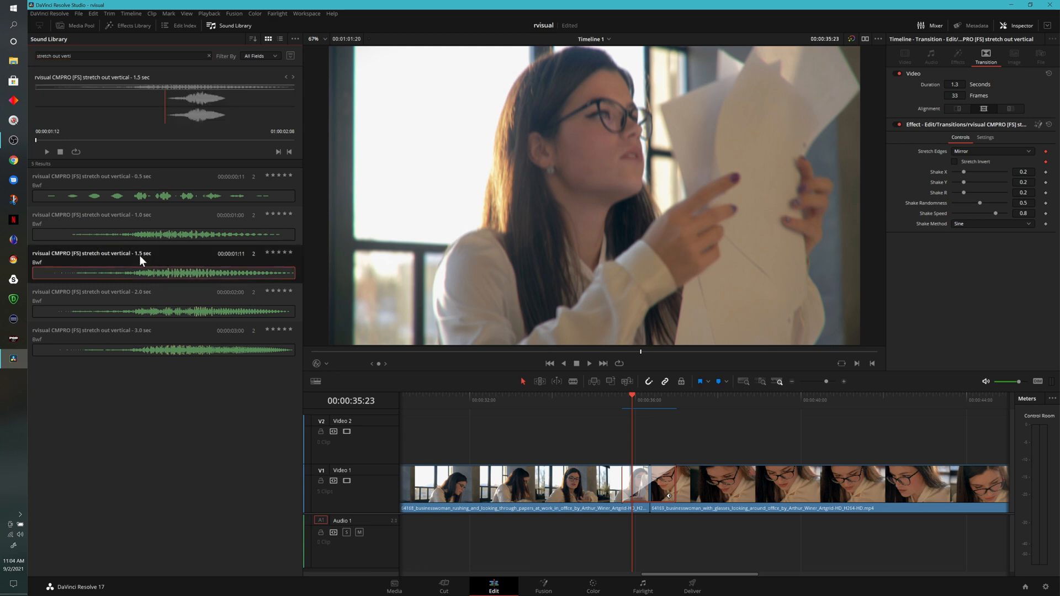
# Place the 1.5 sec stretch out vertical sound on Audio 1 and set the transition duration to 1.5.
pyautogui.moveTo(163, 273); pyautogui.dragTo(656, 541)
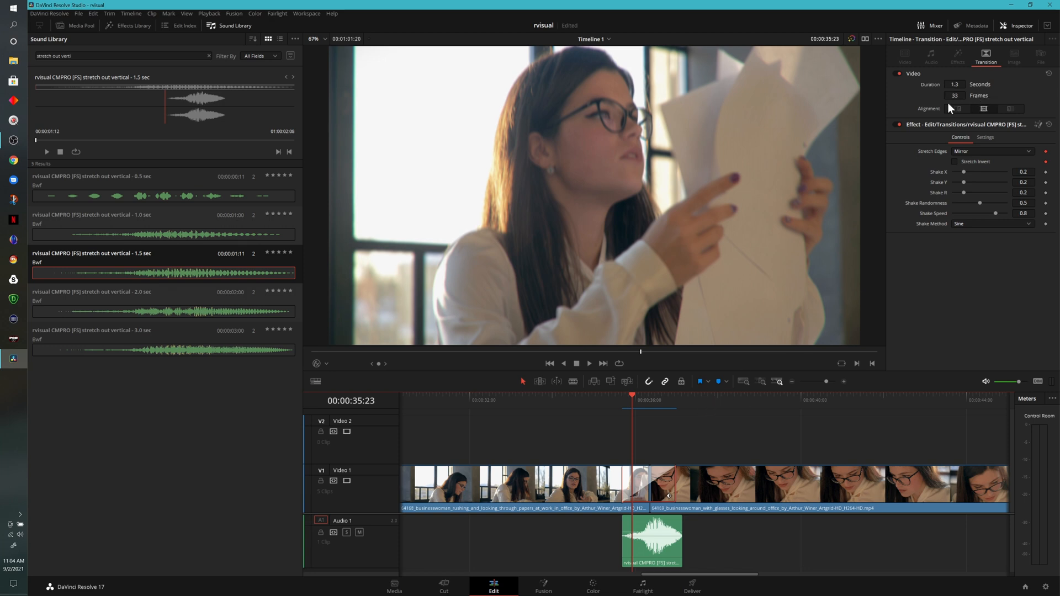
pyautogui.moveTo(917, 199)
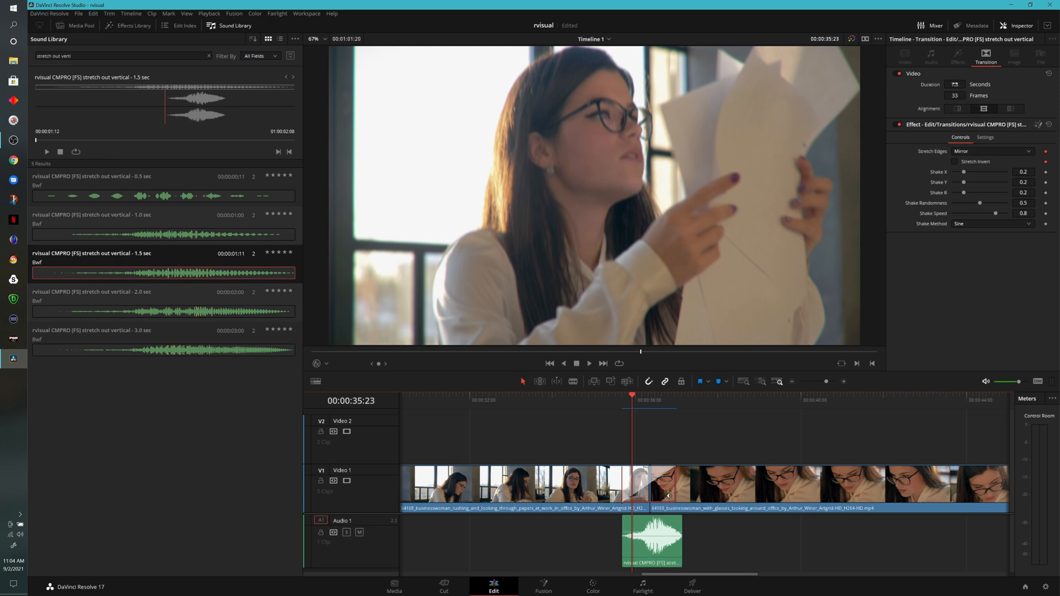
pyautogui.click(954, 84)
pyautogui.write('1.5')
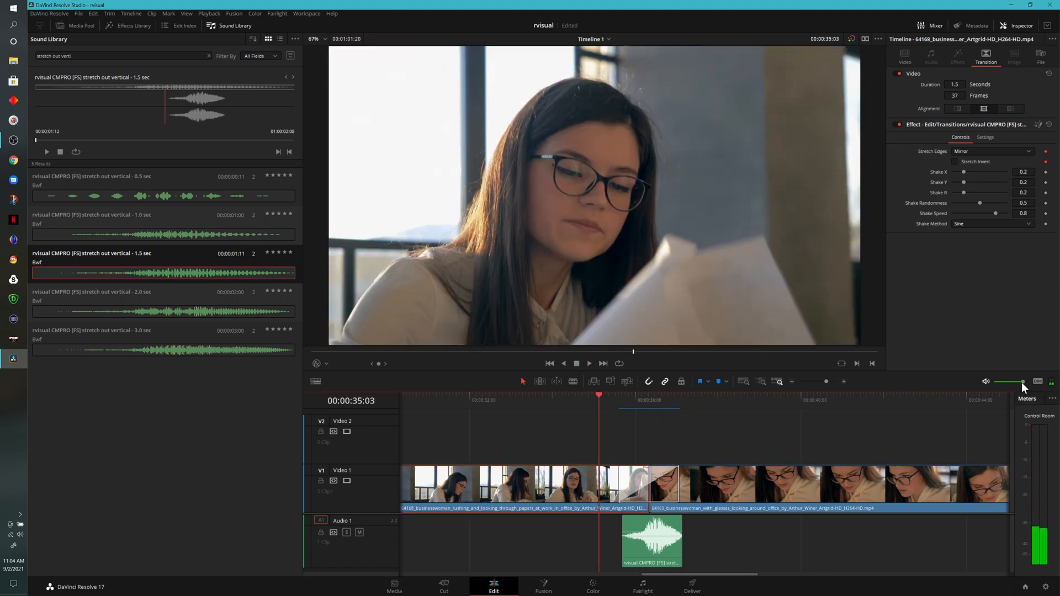
pyautogui.click(587, 363)
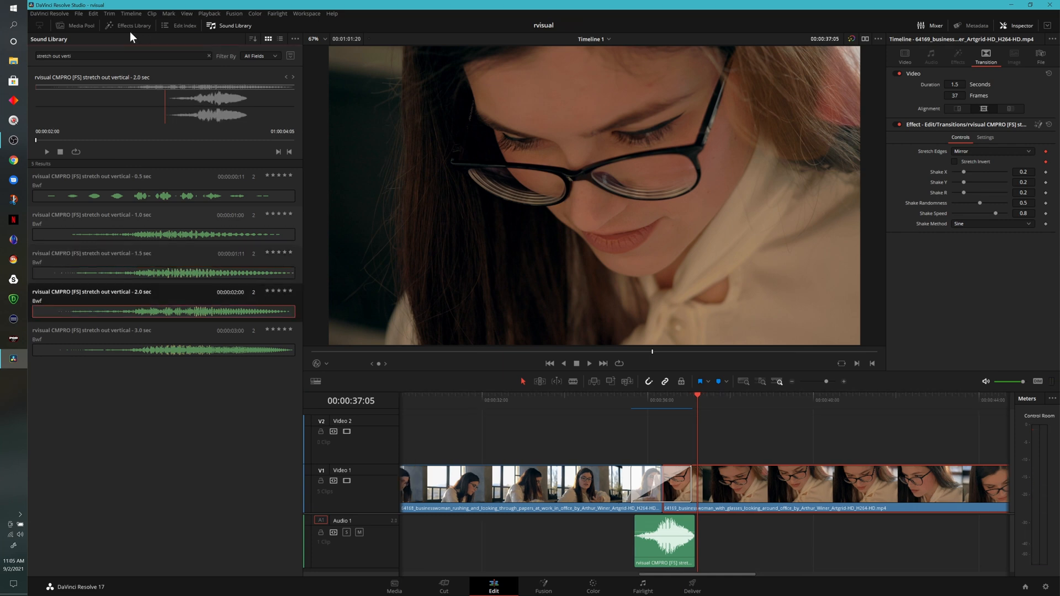
# Apply rvisual CMPRO distort hit at 2.0 seconds duration, then return to the Sound Library.
pyautogui.click(128, 25)
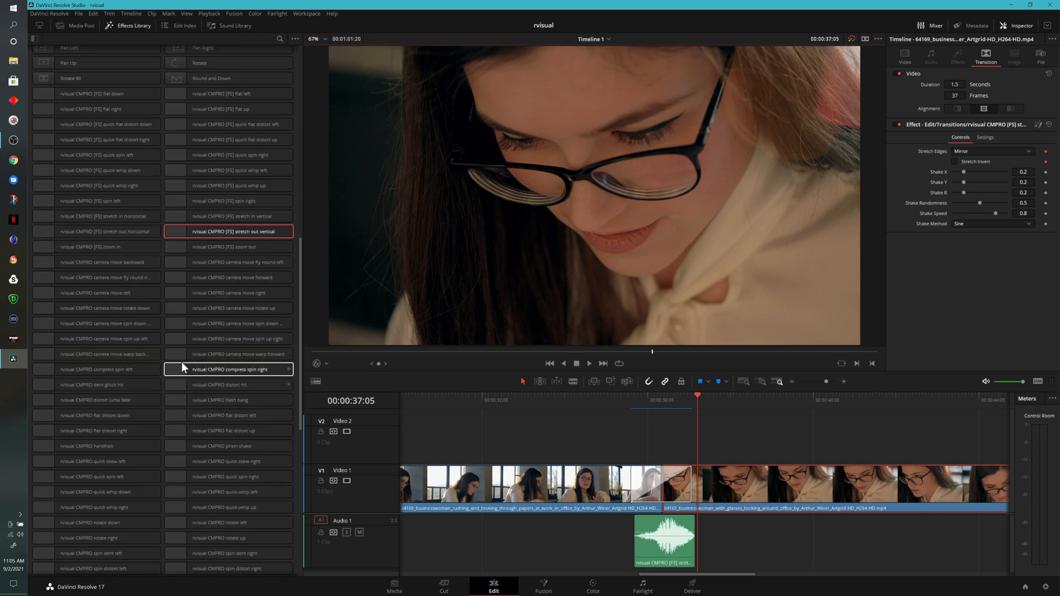
pyautogui.moveTo(229, 353)
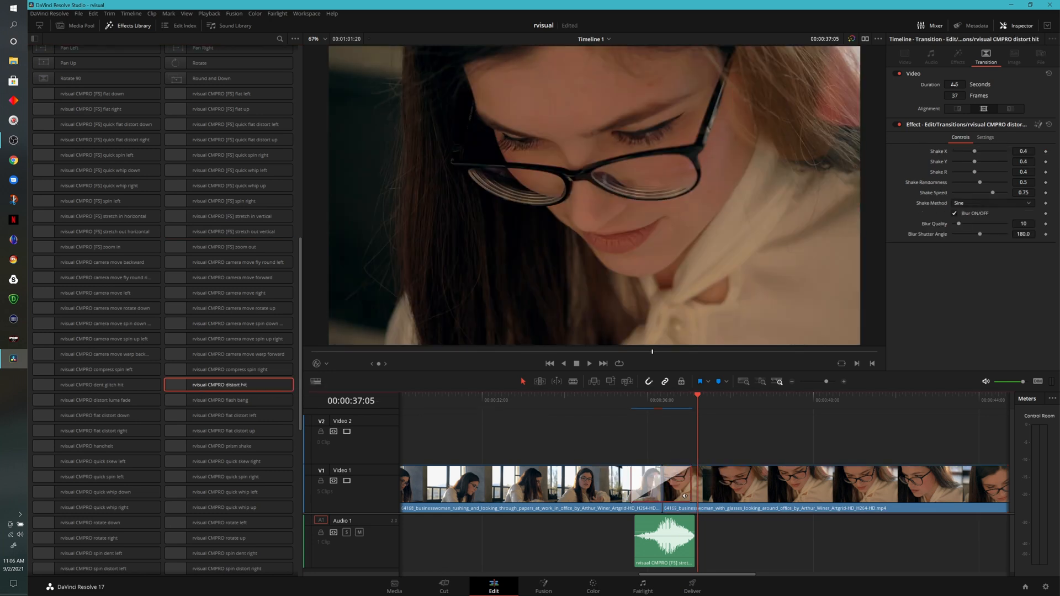
pyautogui.click(954, 84)
pyautogui.write('2')
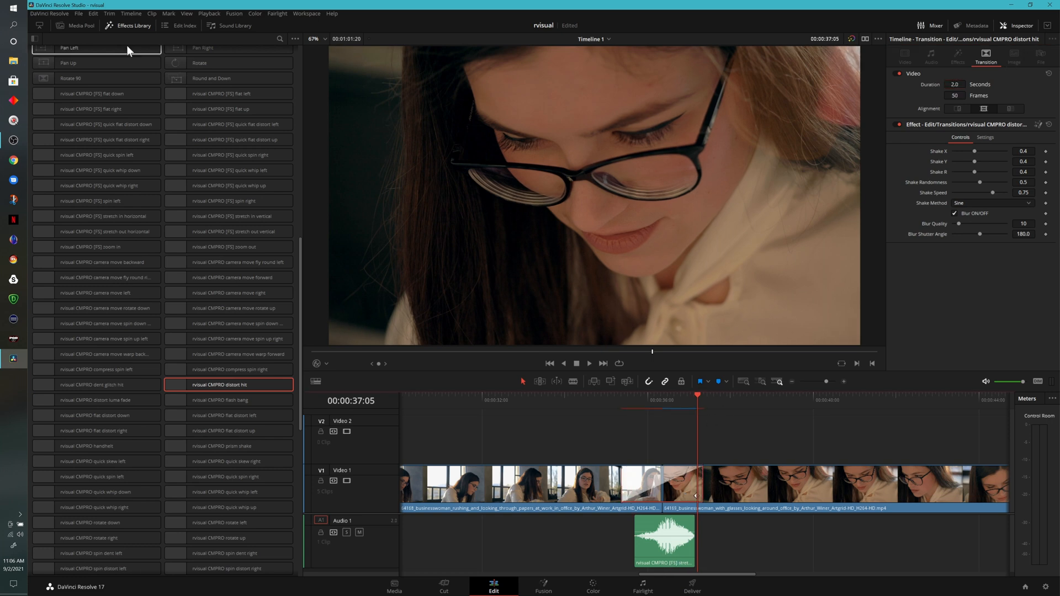
pyautogui.click(235, 25)
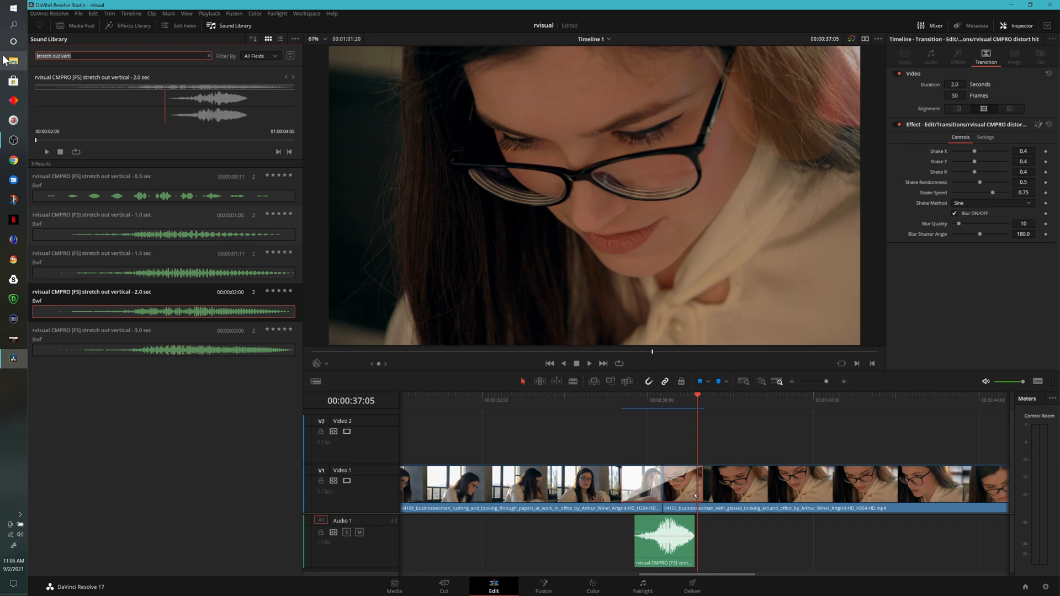
# Replace the Audio 1 sound with the 2.0 sec distort hit effect and replay the transition.
pyautogui.write('distort hit')
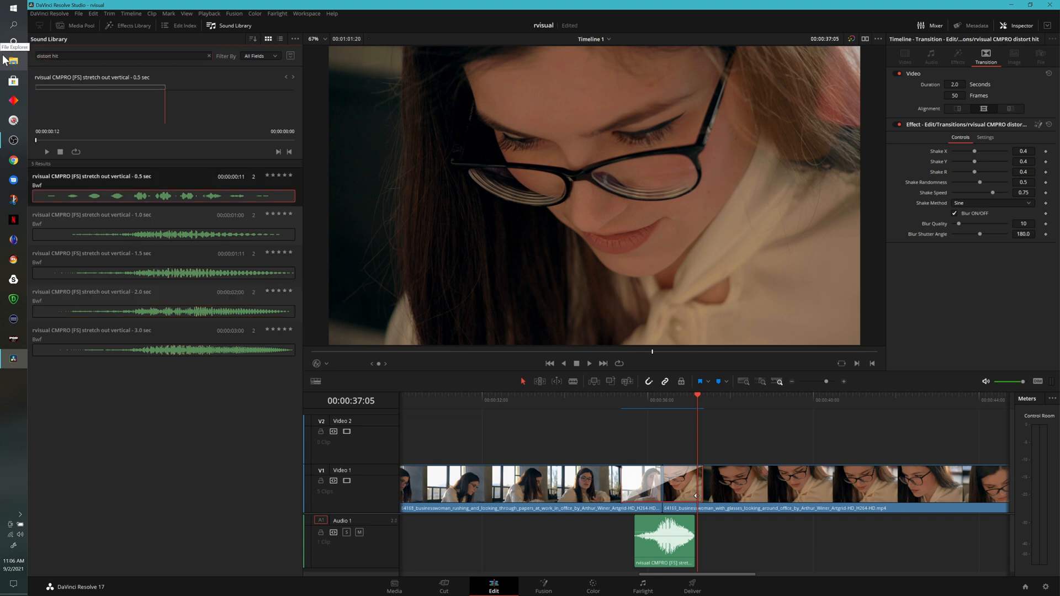
pyautogui.click(664, 538)
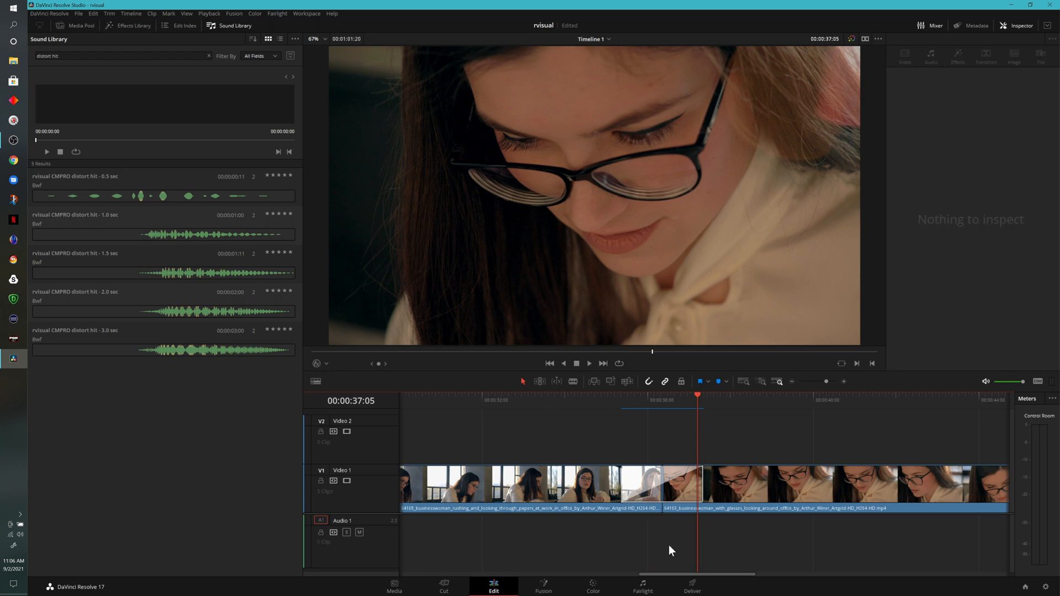
pyautogui.moveTo(79, 311)
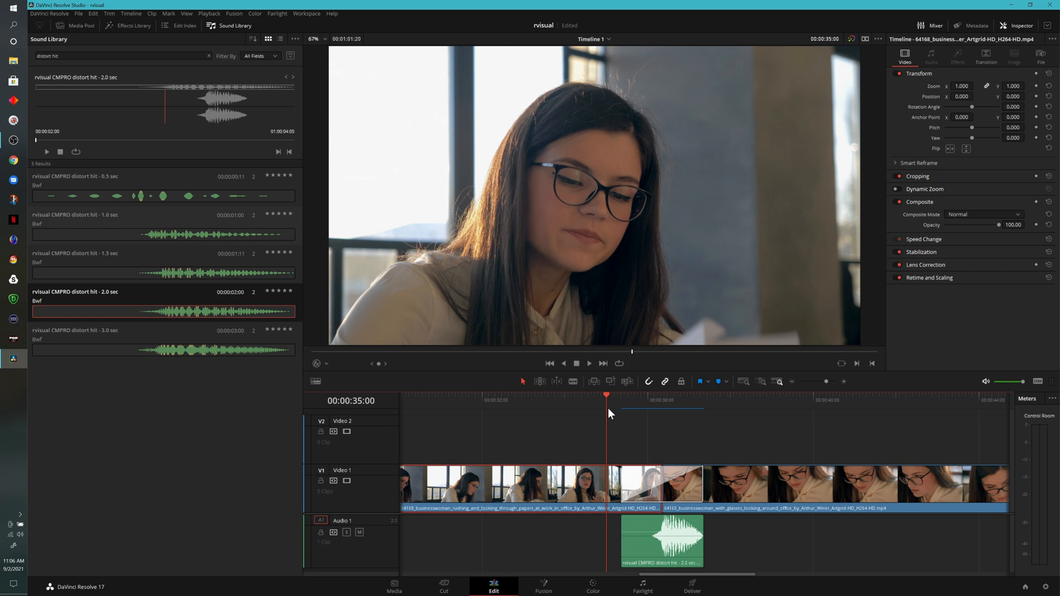
pyautogui.click(588, 363)
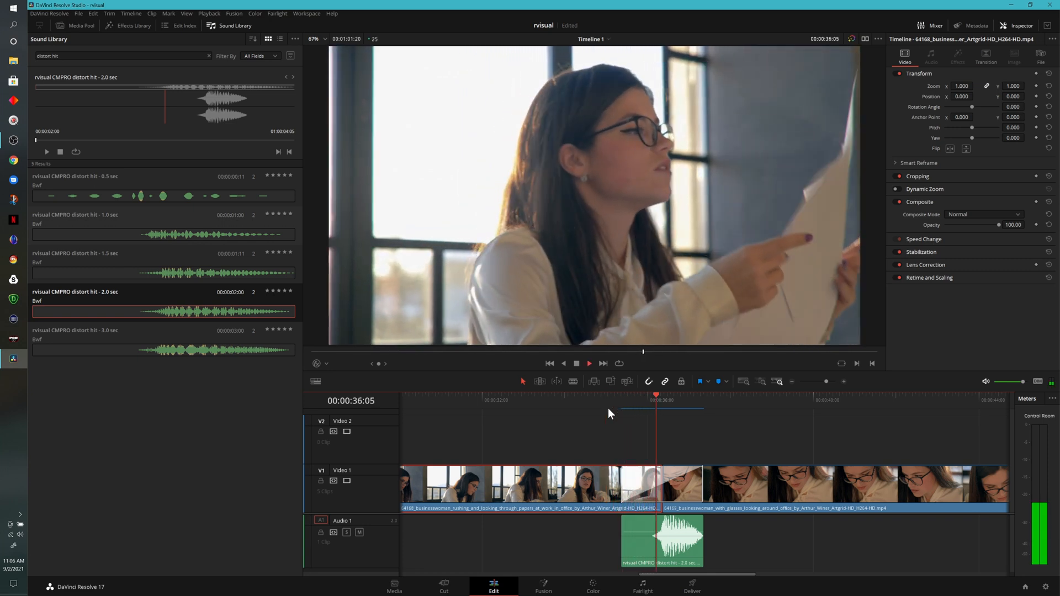
pyautogui.click(606, 396)
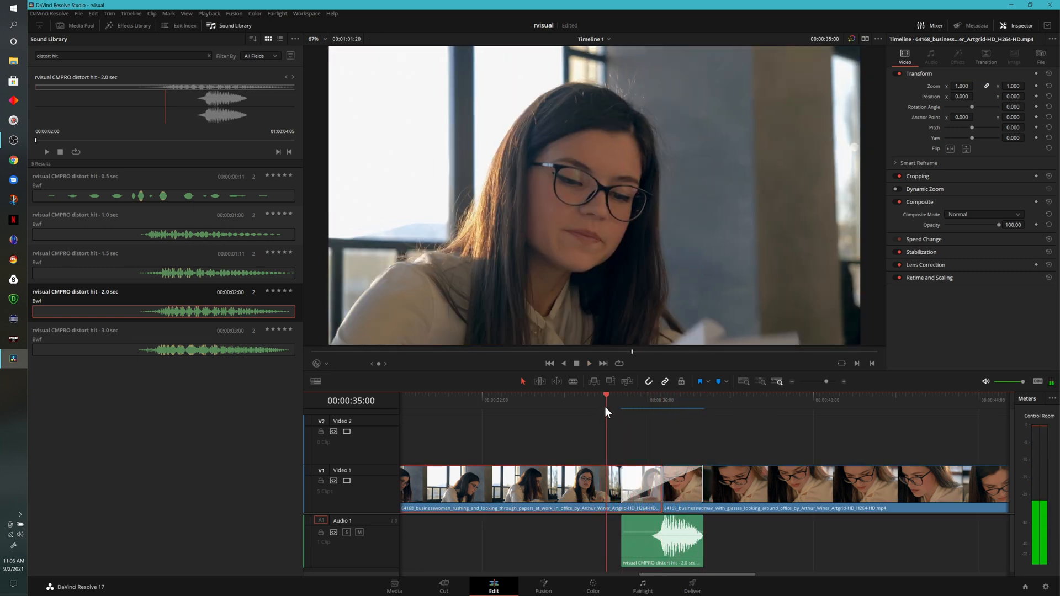
pyautogui.click(588, 363)
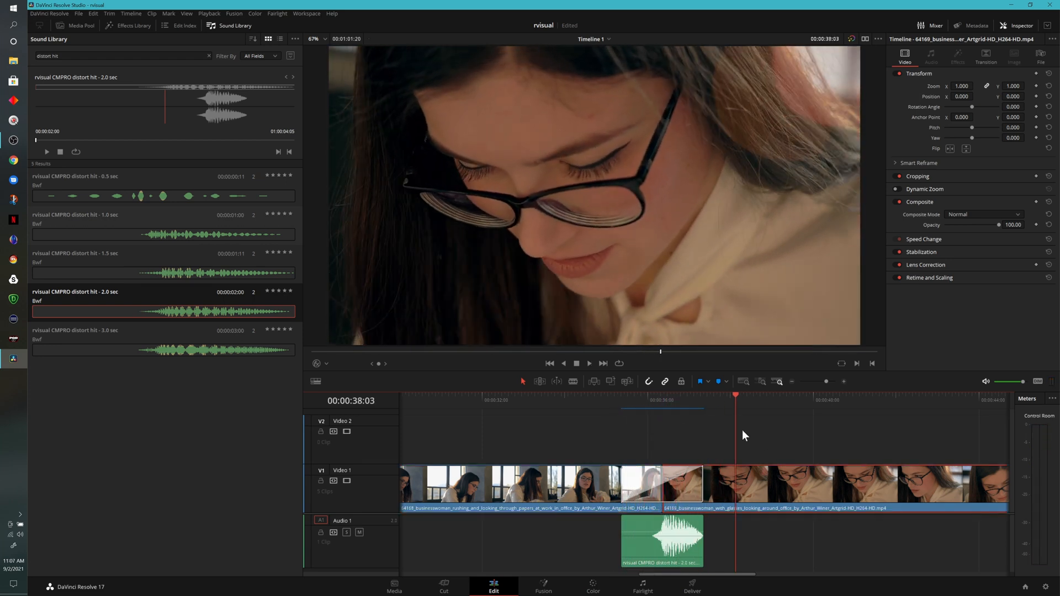
pyautogui.moveTo(673, 548)
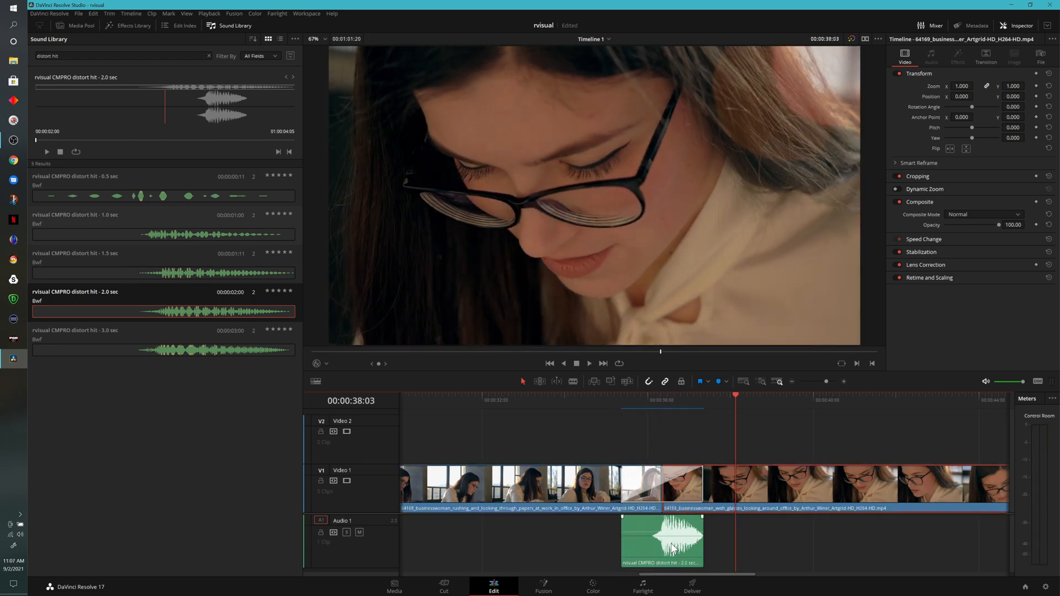
# Stretch the distort hit transition on Video 1 to 4.2 seconds and play back the cut.
pyautogui.click(661, 484)
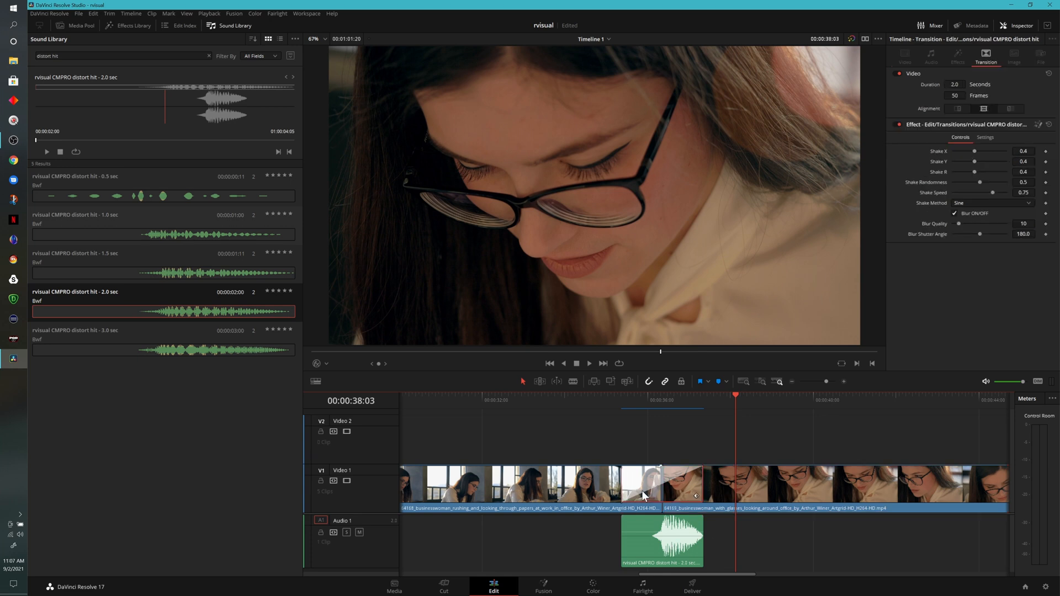
pyautogui.moveTo(763, 517)
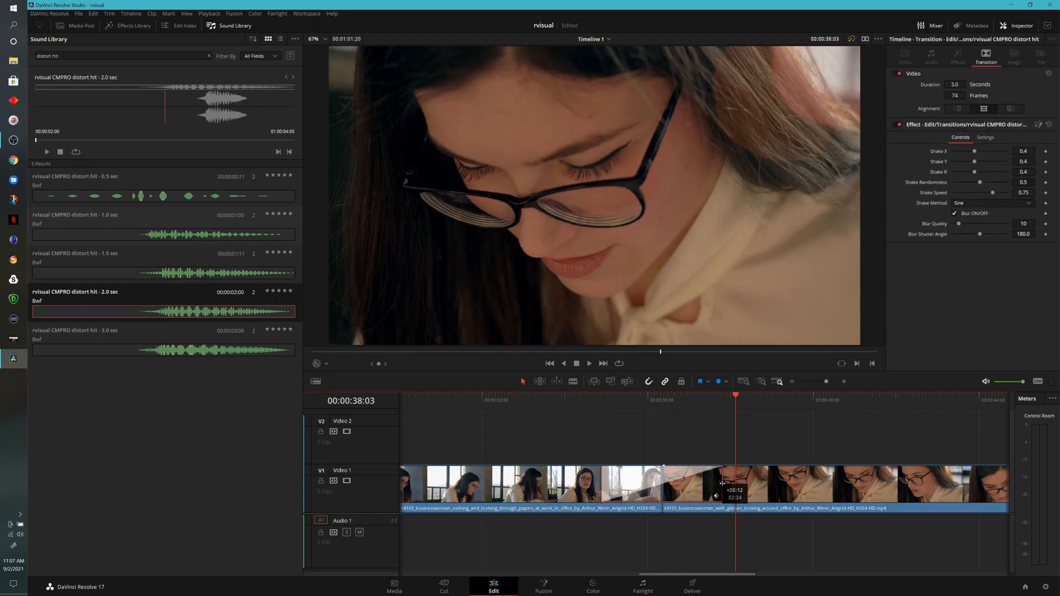
pyautogui.moveTo(718, 493); pyautogui.dragTo(729, 492)
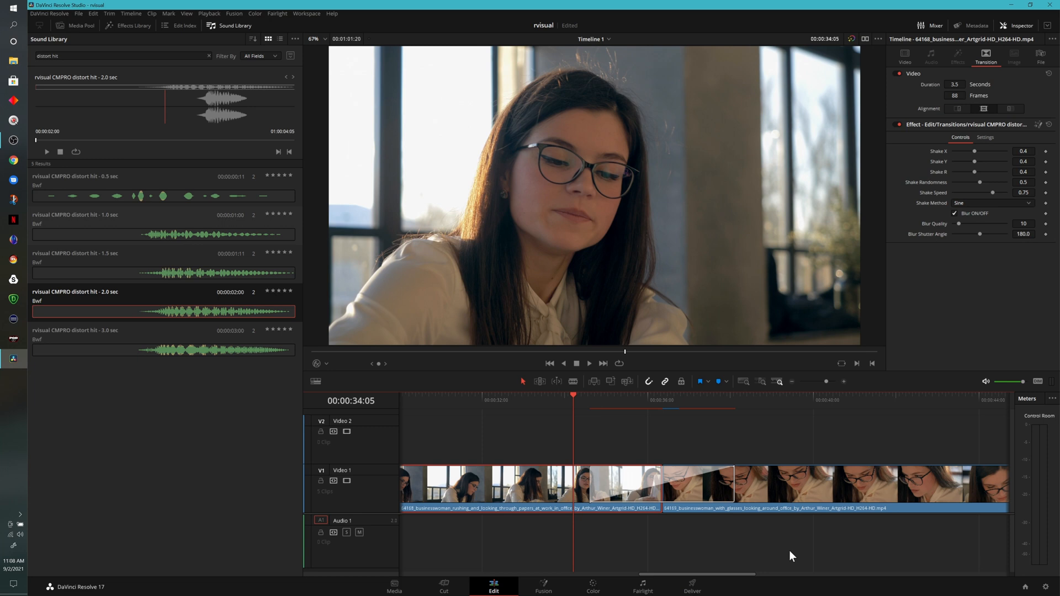
pyautogui.click(589, 364)
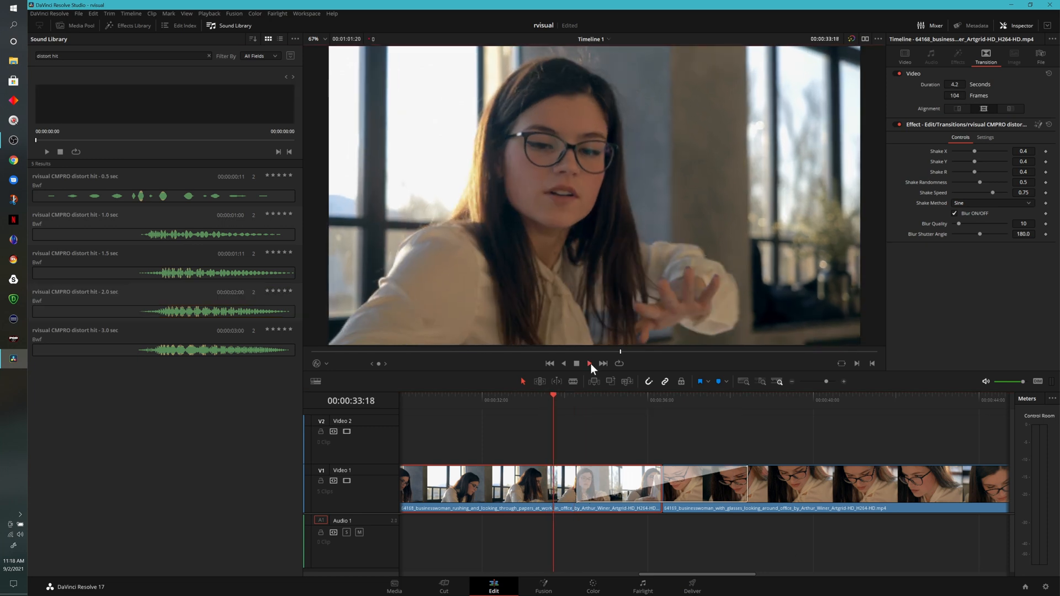
pyautogui.click(588, 364)
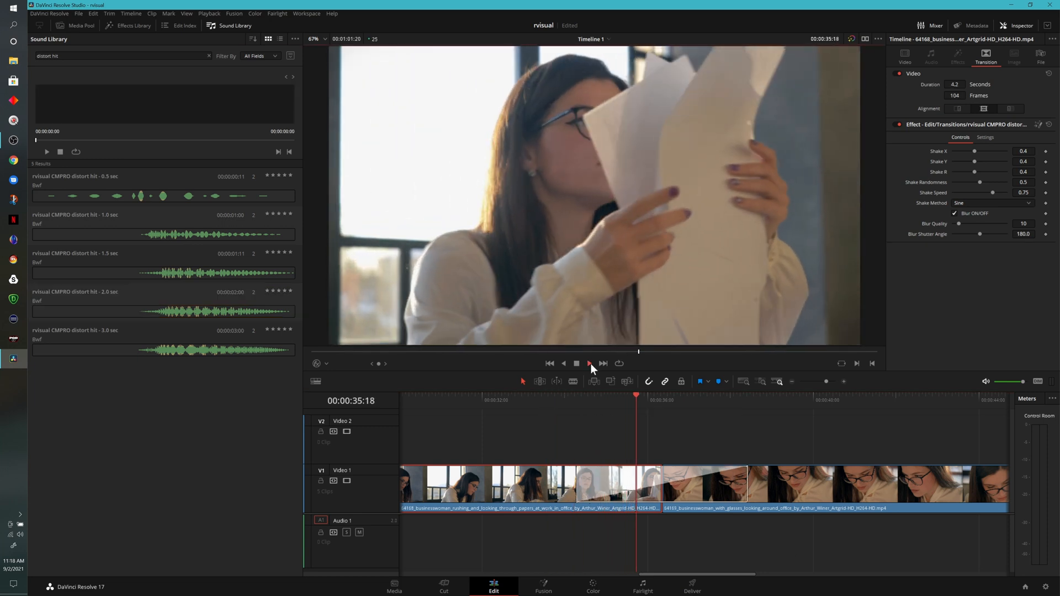
pyautogui.click(588, 363)
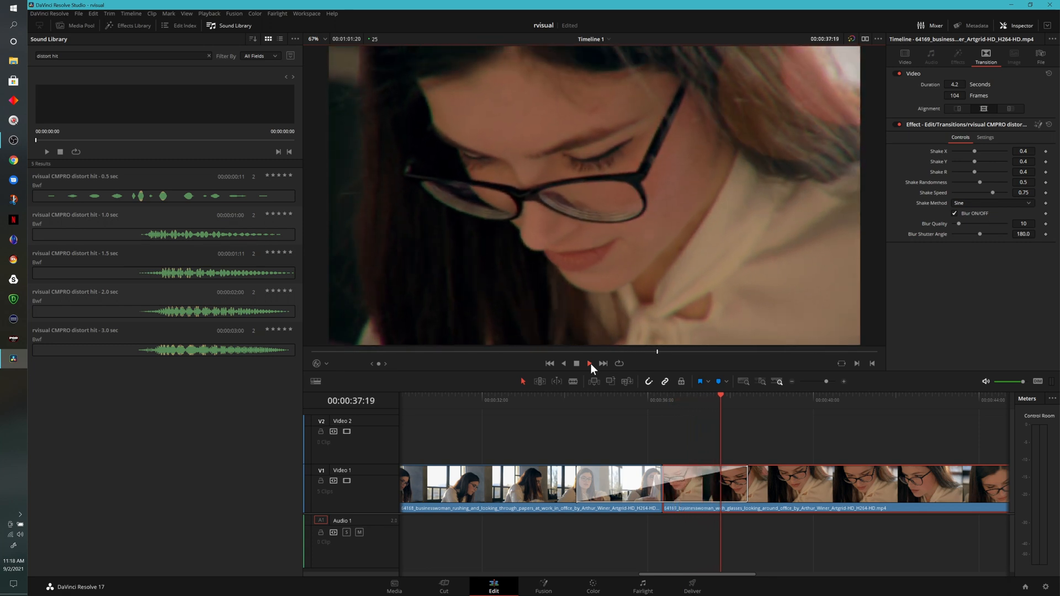